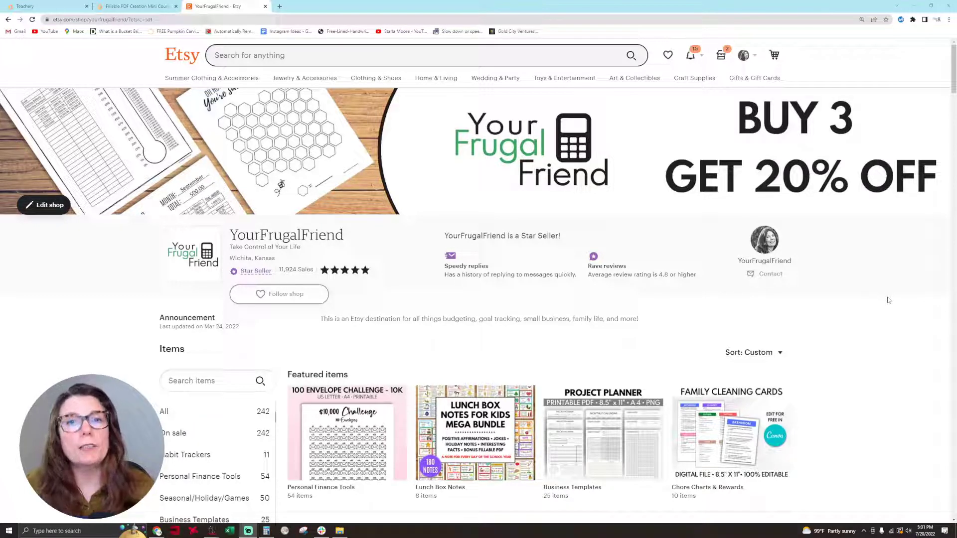
- Scroll through the Etsy shop's most-recent listings to browse the printables
scroll("down", 3)
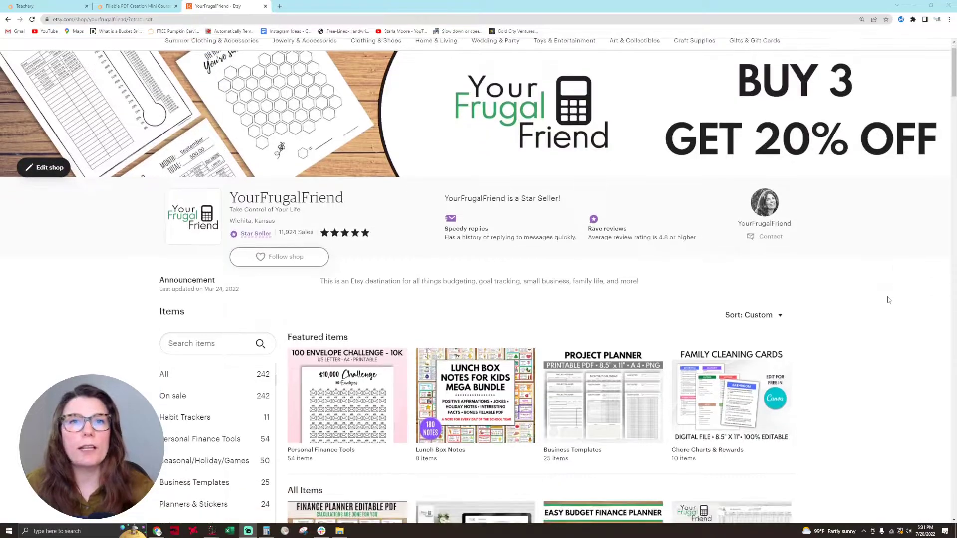
scroll("down", 3)
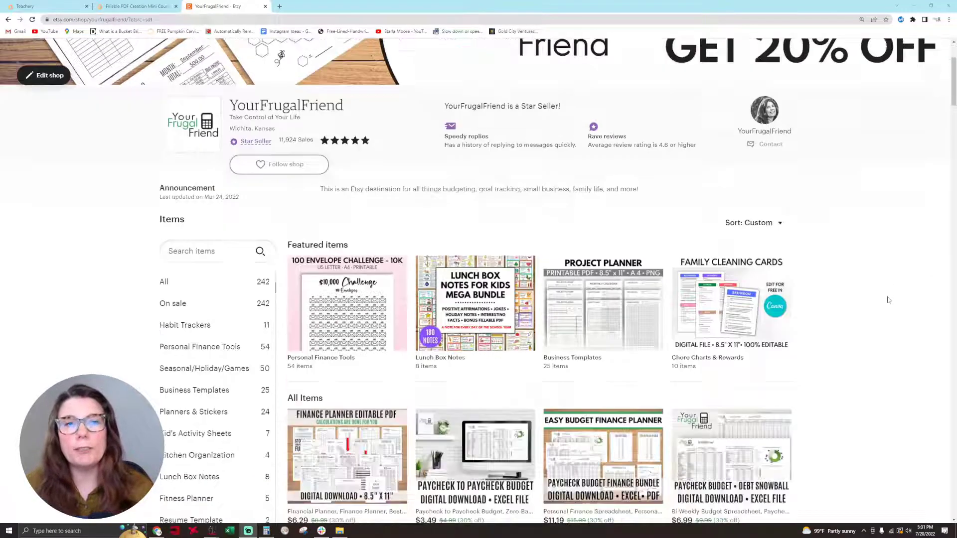
scroll("down", 3)
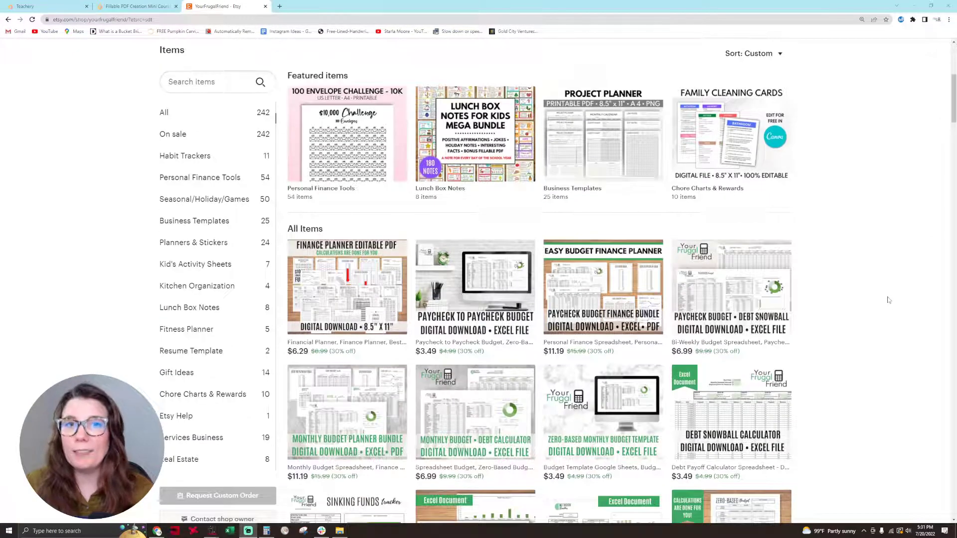
scroll("down", 3)
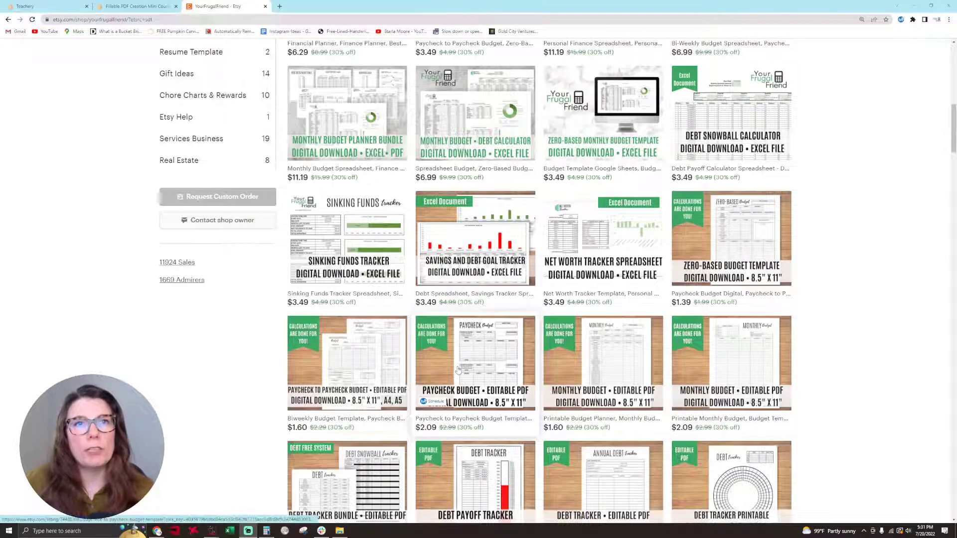
mouse_move(696, 344)
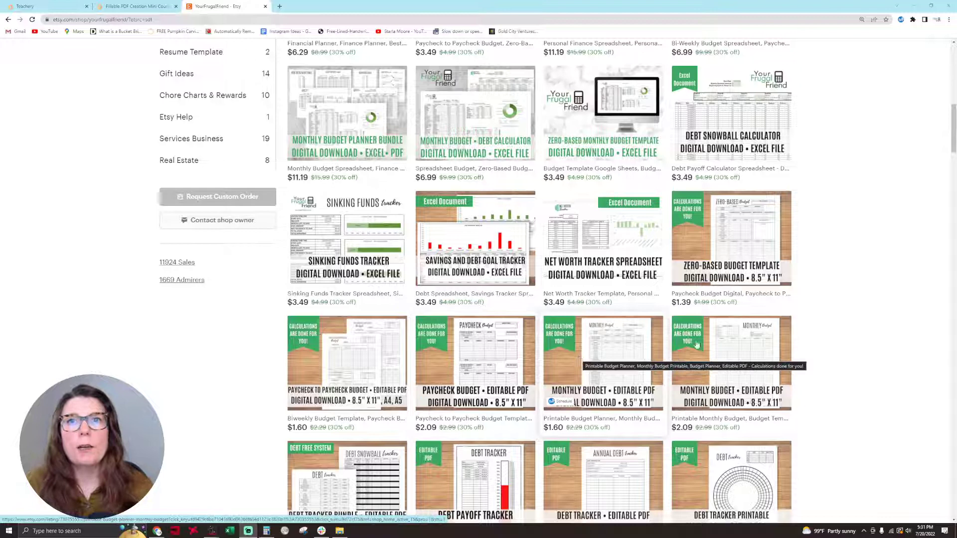
scroll("down", 3)
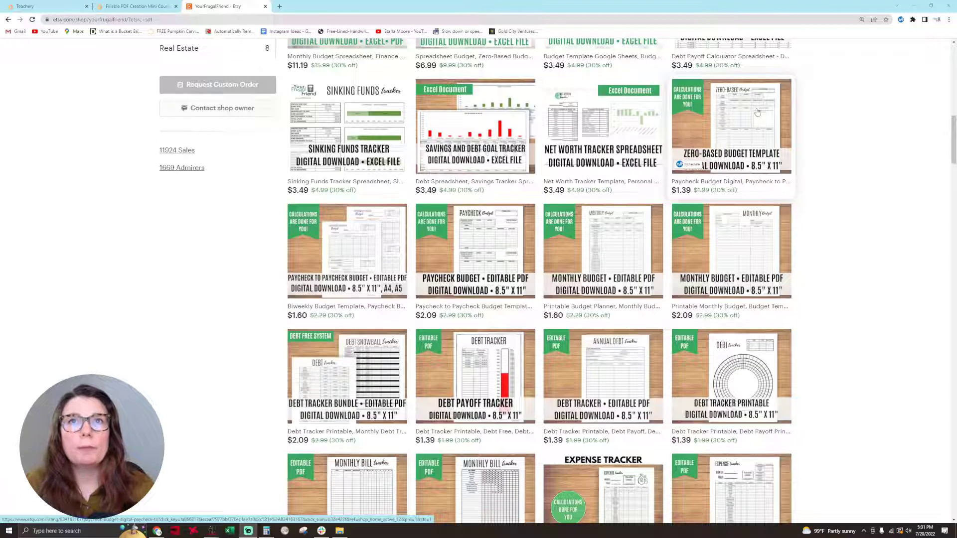
mouse_move(619, 395)
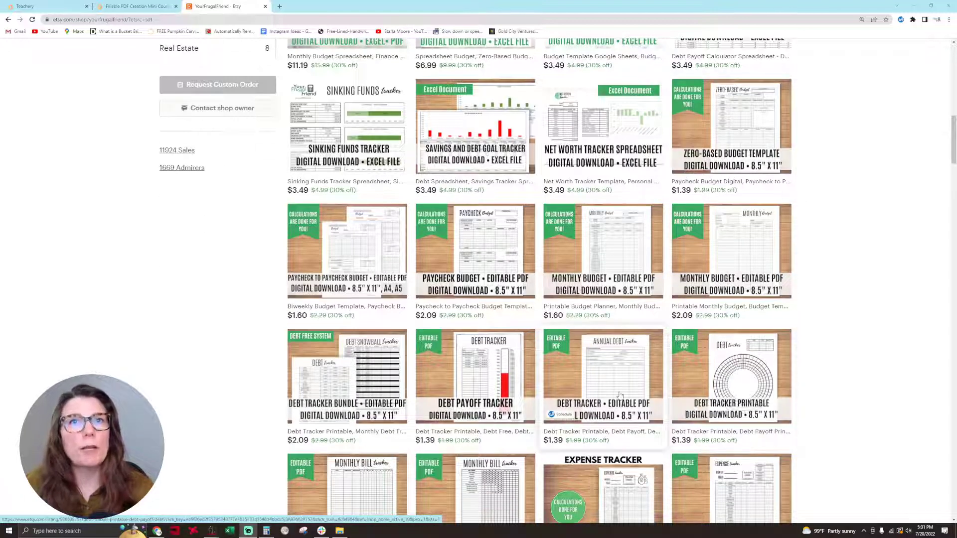
scroll("down", 3)
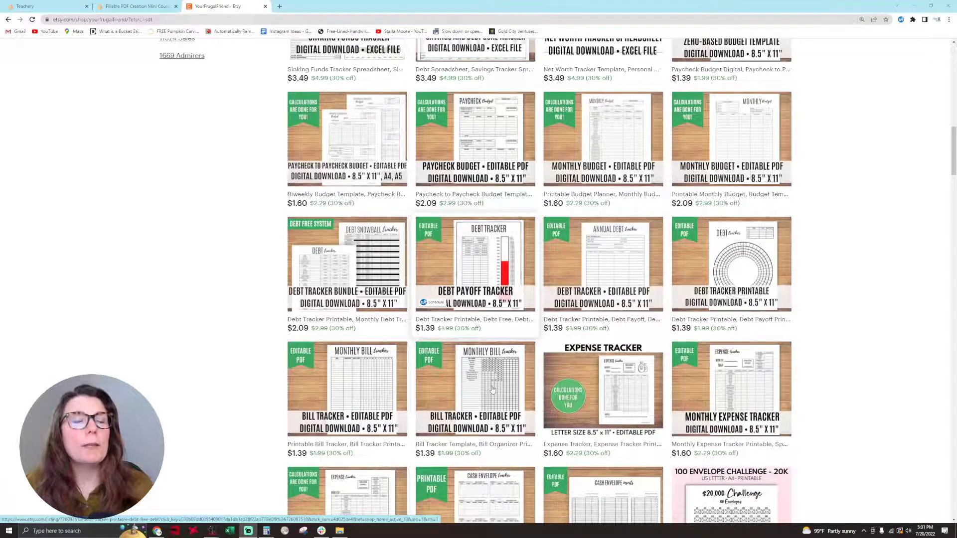
scroll("down", 3)
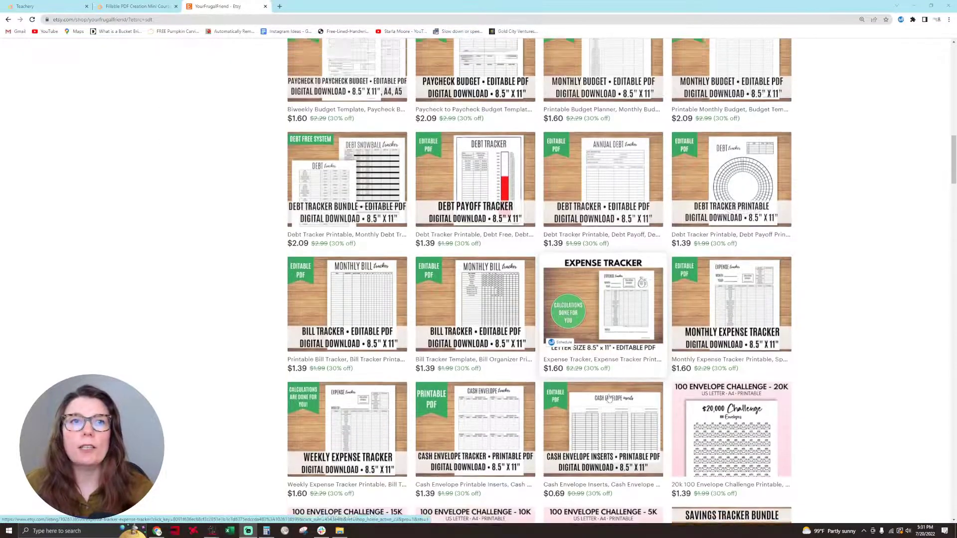
scroll("up", 3)
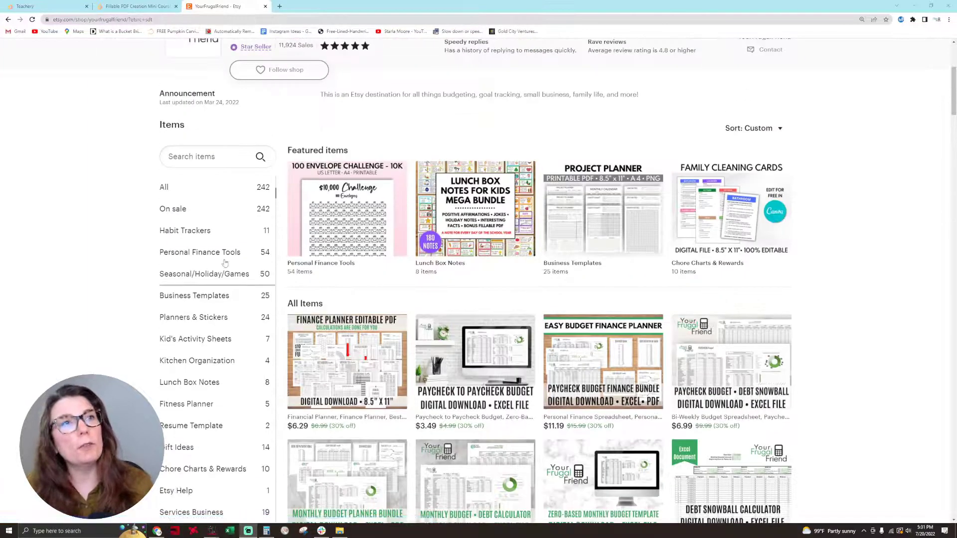
- Show the shop's Seasonal/Holiday/Games listings with scavenger hunts, coupon books and autumn bingo
left_click(204, 273)
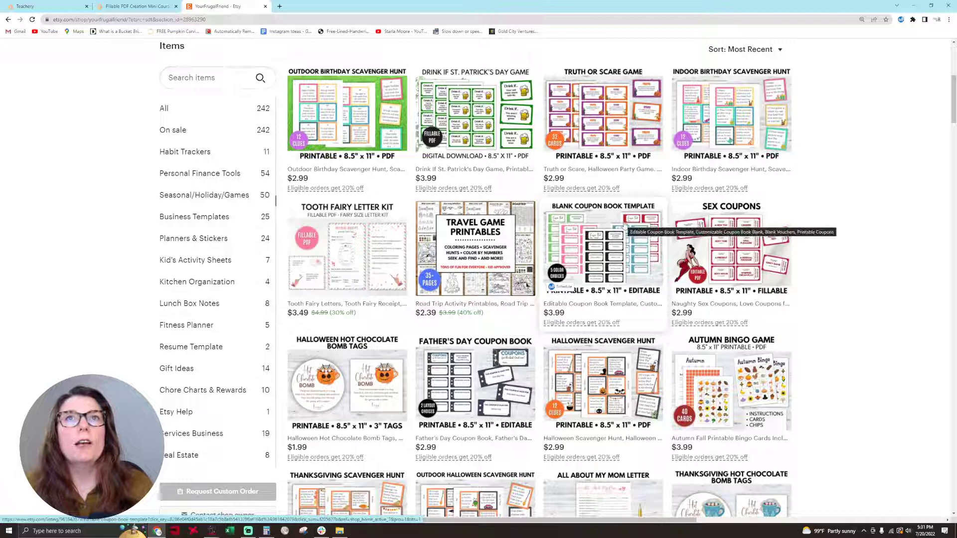
mouse_move(731, 116)
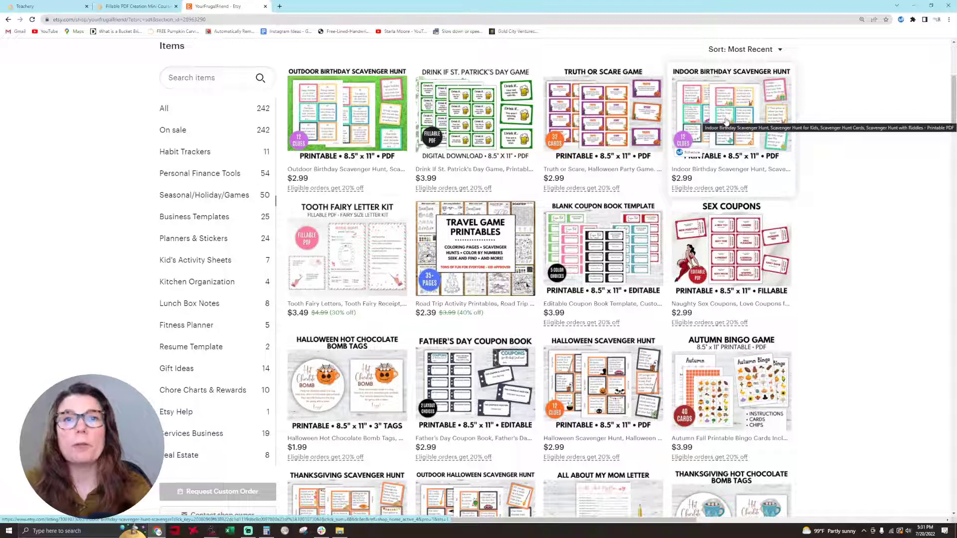
mouse_move(497, 398)
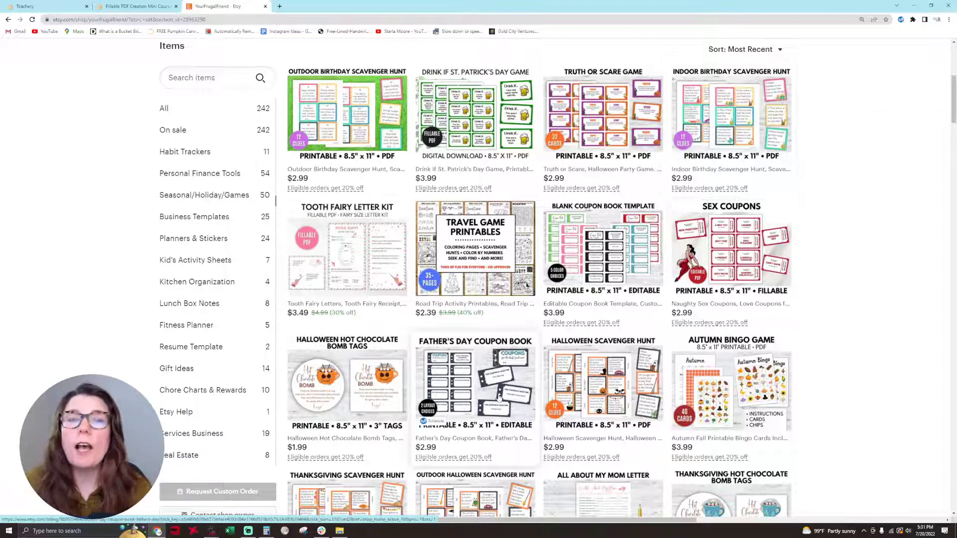
scroll("down", 3)
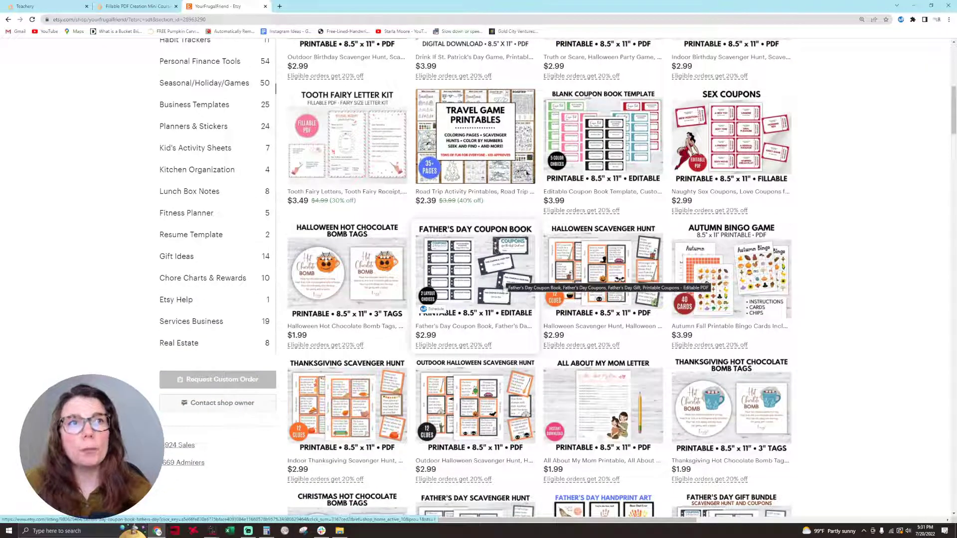
- Show the shop's ten Chore Charts & Rewards listings
left_click(202, 278)
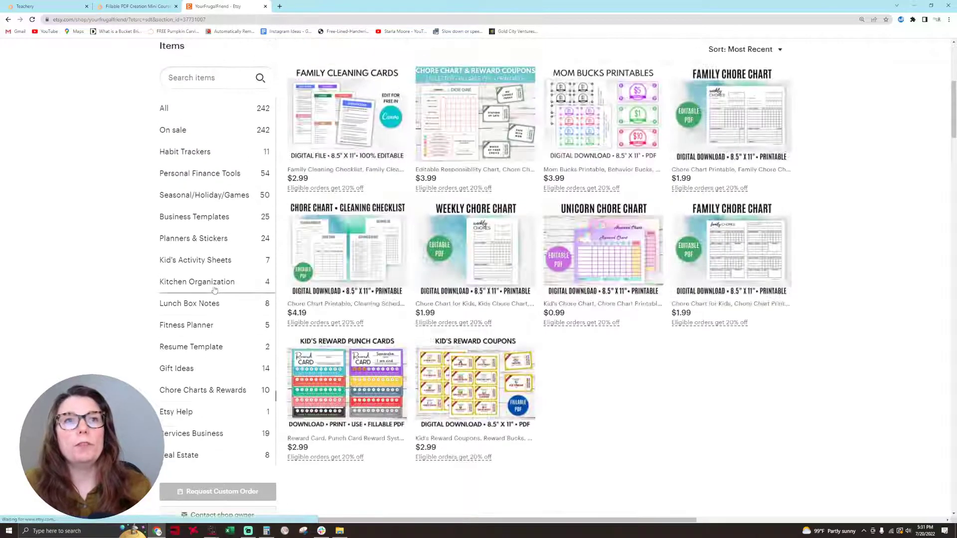
mouse_move(474, 257)
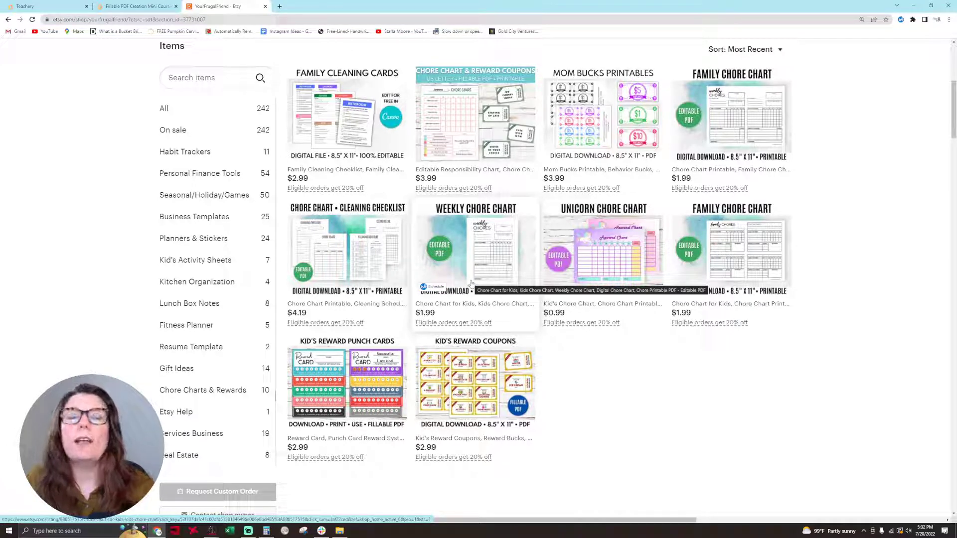
mouse_move(472, 282)
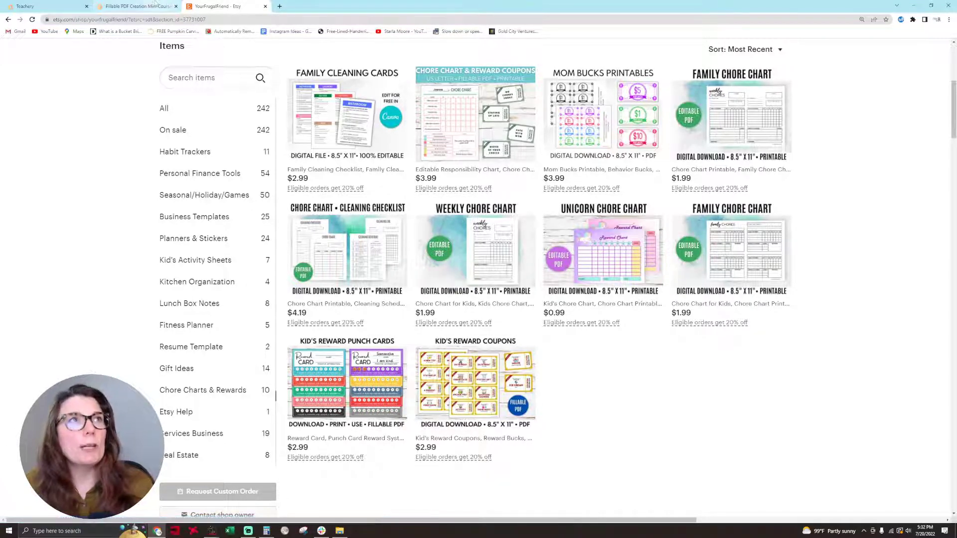
- Switch to the Teachery mini course dashboard and browse its lesson cards like Let's Make a Fillable PDF
left_click(135, 6)
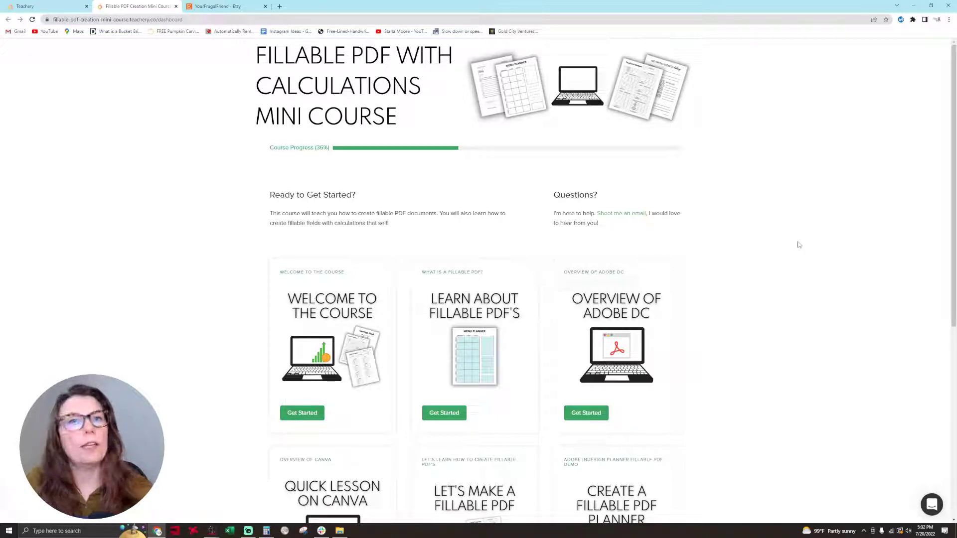
scroll("down", 3)
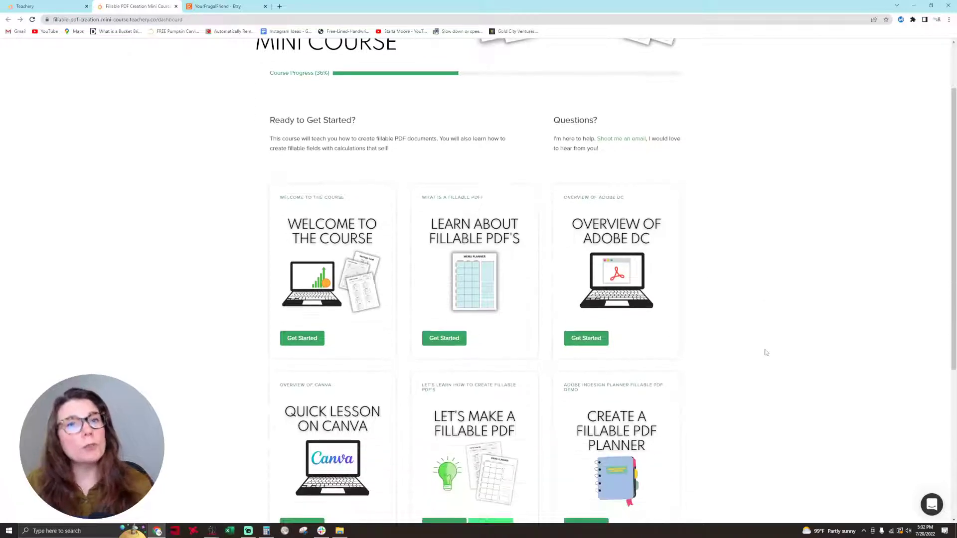
scroll("down", 3)
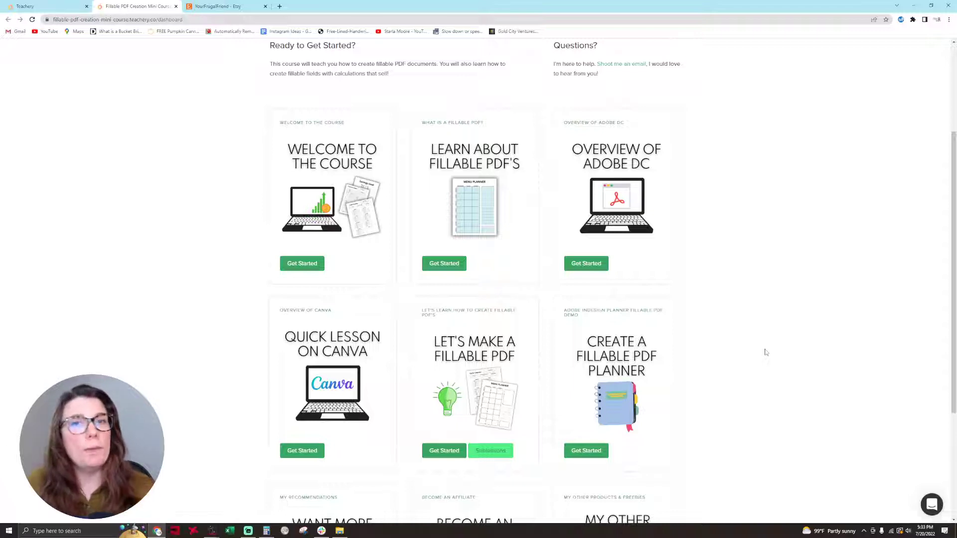
scroll("down", 3)
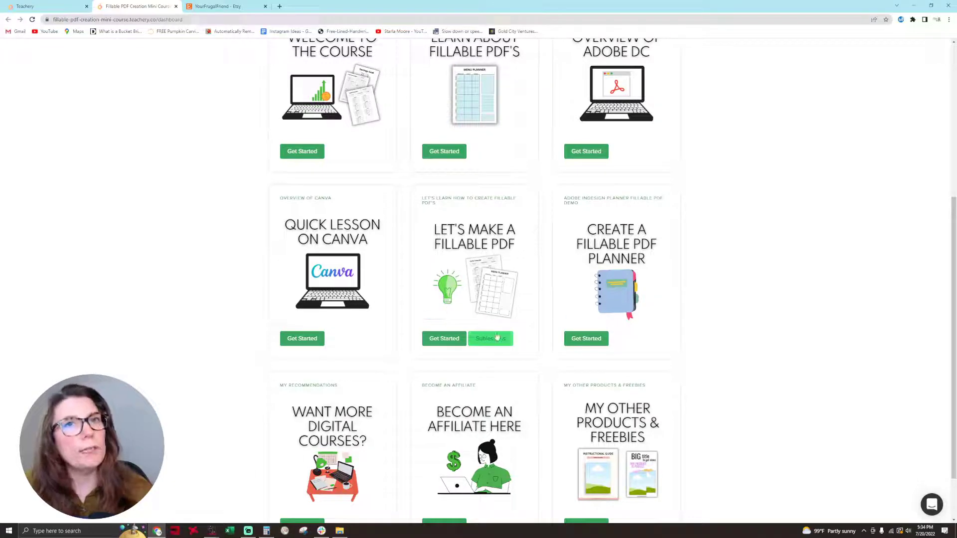
left_click(490, 338)
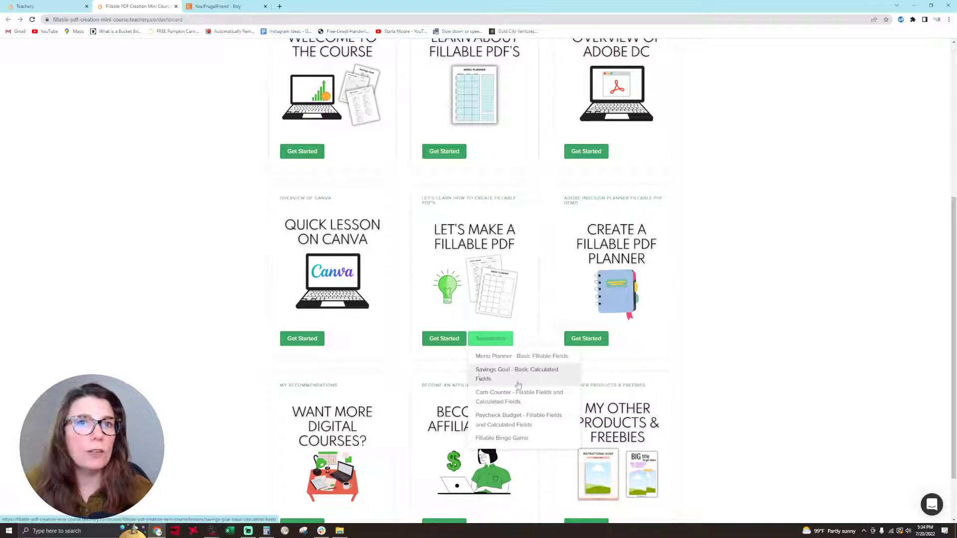
mouse_move(518, 396)
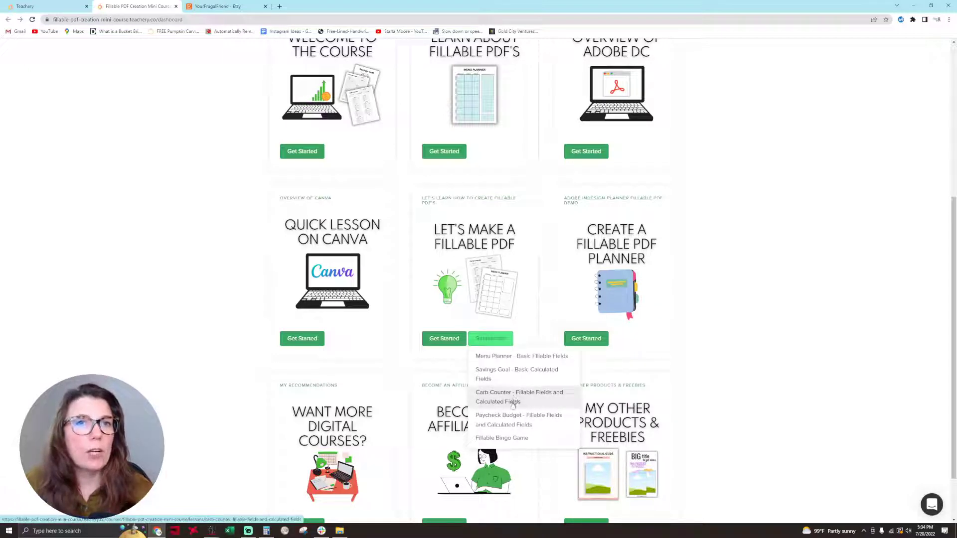
mouse_move(512, 424)
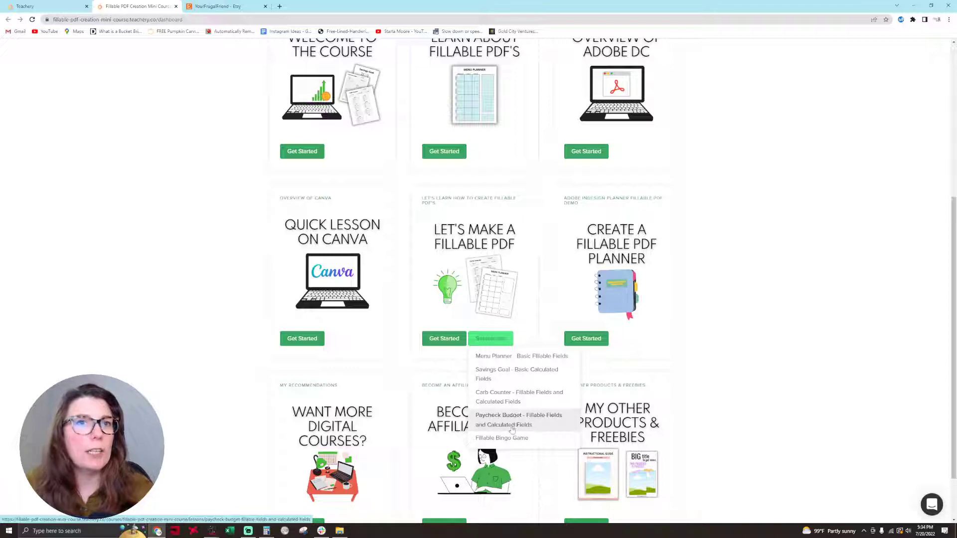
mouse_move(501, 437)
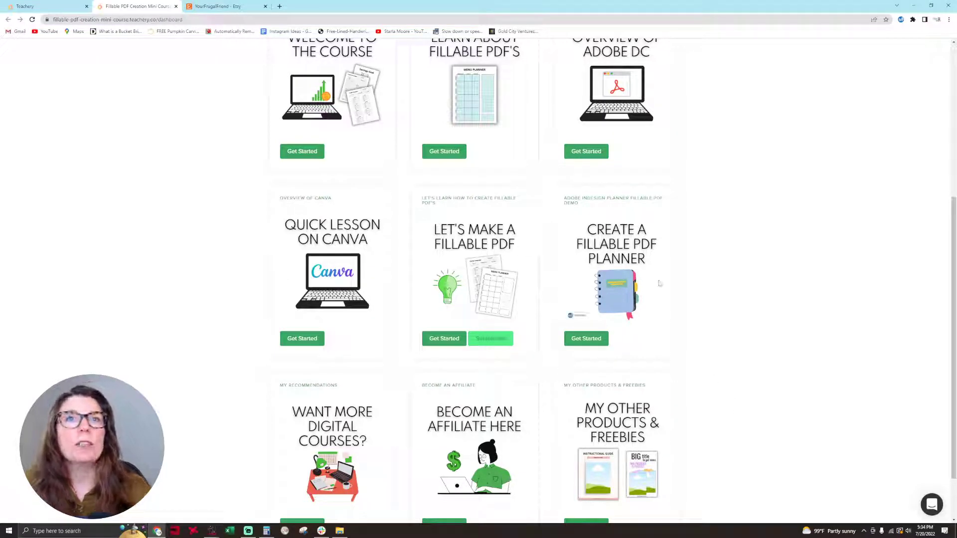
mouse_move(673, 276)
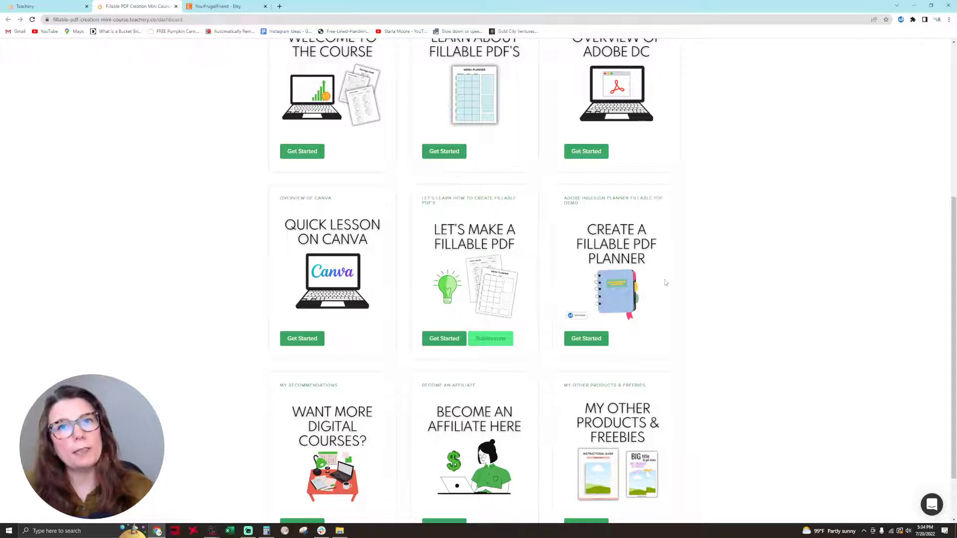
- Return the Teachery course dashboard to its top
scroll("down", 3)
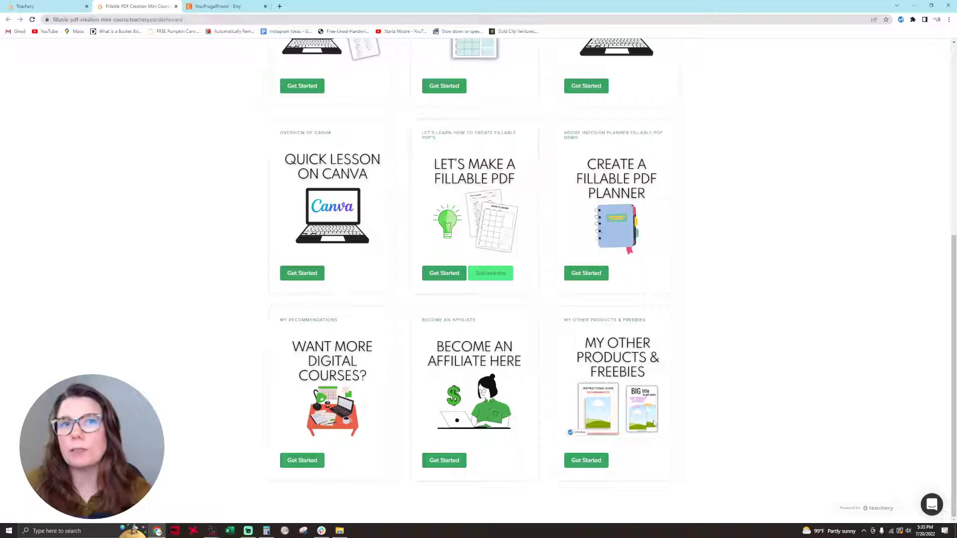
scroll("up", 3)
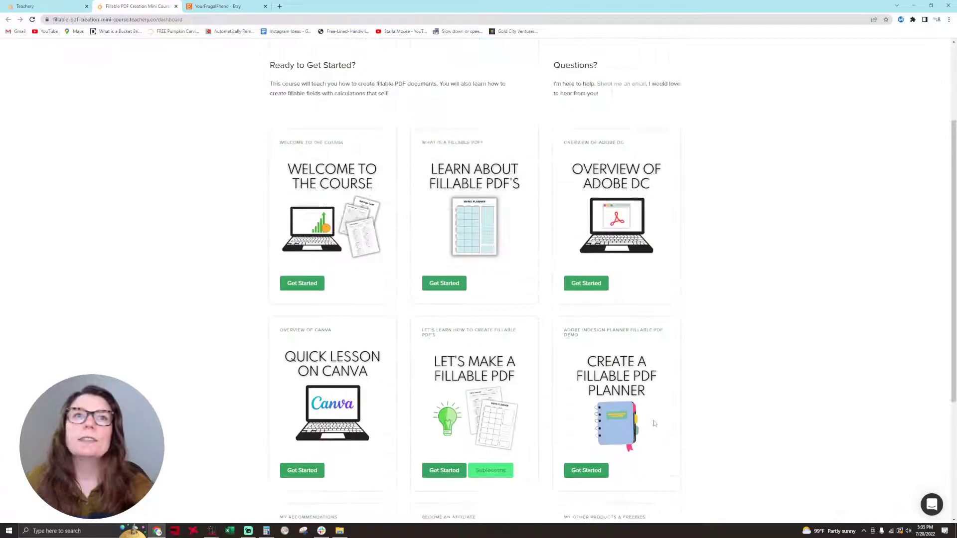
scroll("up", 3)
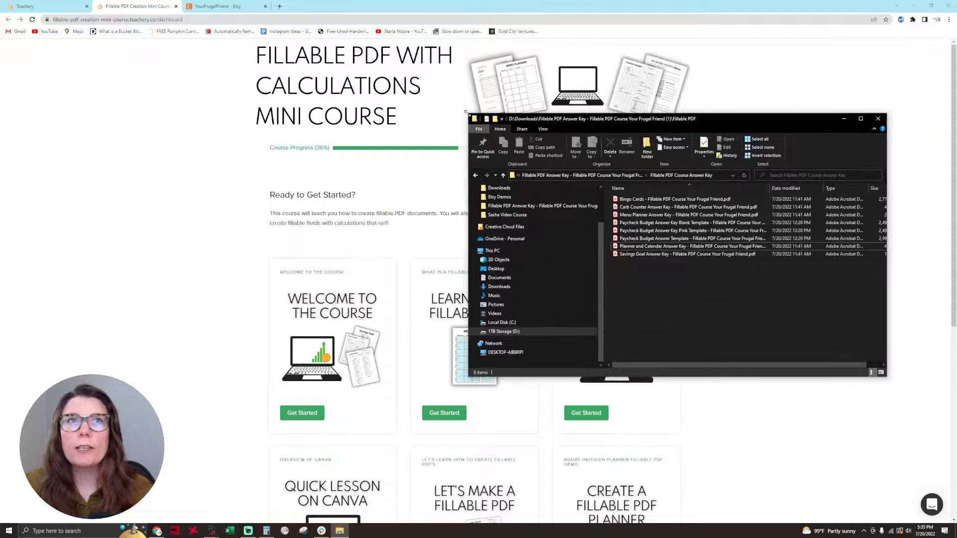
- Launch the Menu Planner Answer Key PDF in Adobe Acrobat
left_click_drag(610, 119, 671, 157)
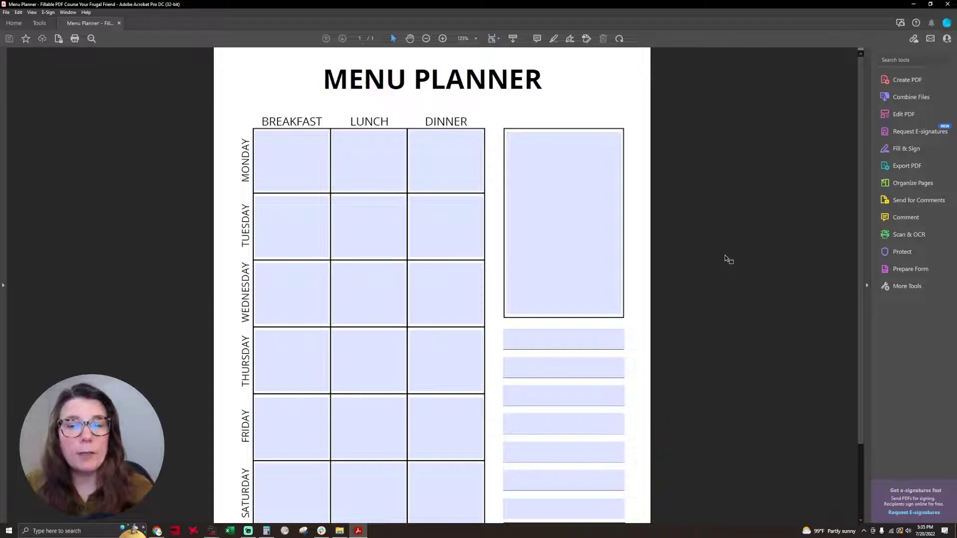
- Fill Monday's breakfast, lunch and dinner with Oatmeal, Salmon and Steak and Veggies
left_click(292, 160)
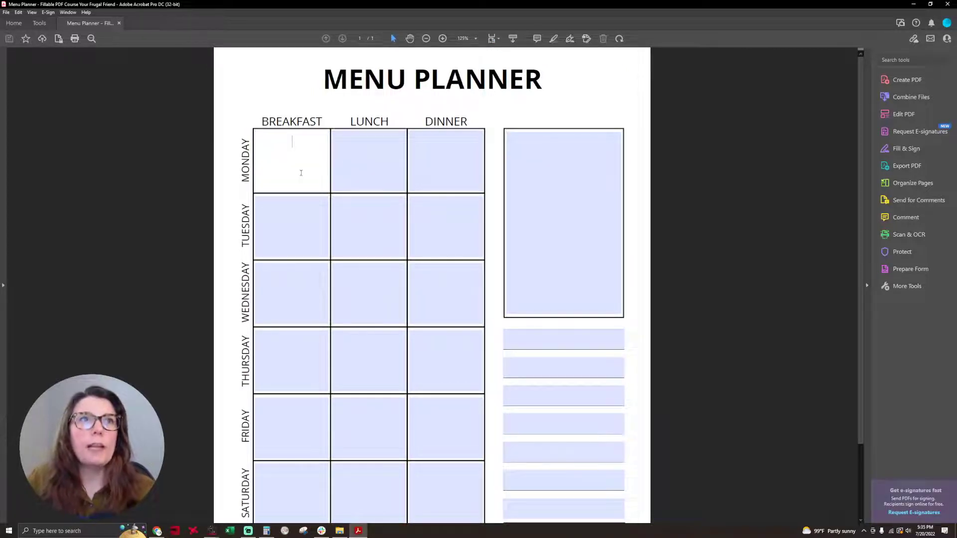
type("Oatmeal")
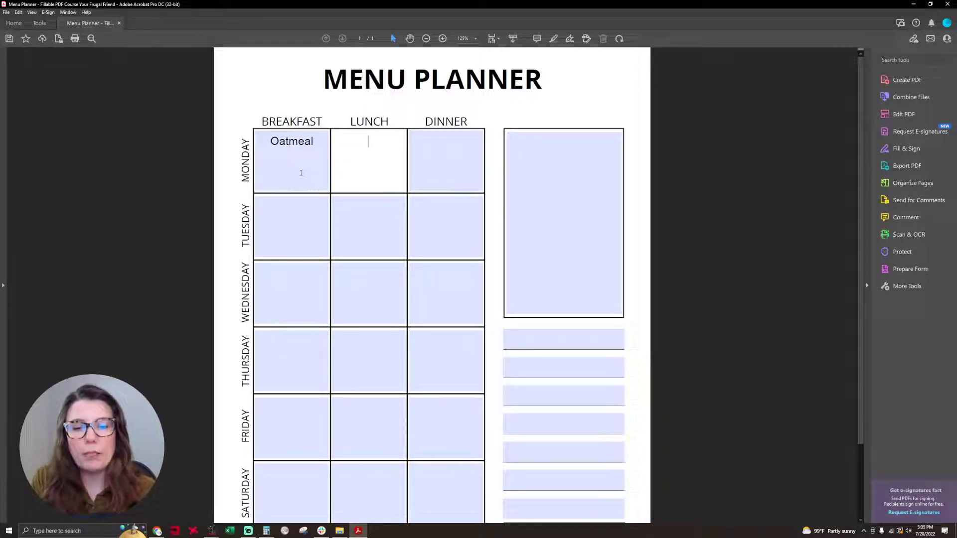
type("S")
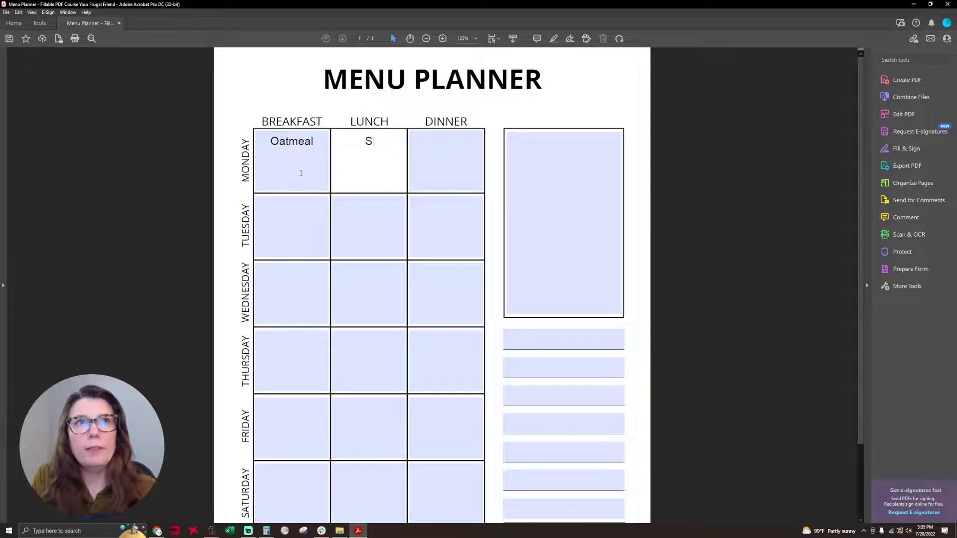
type("almon")
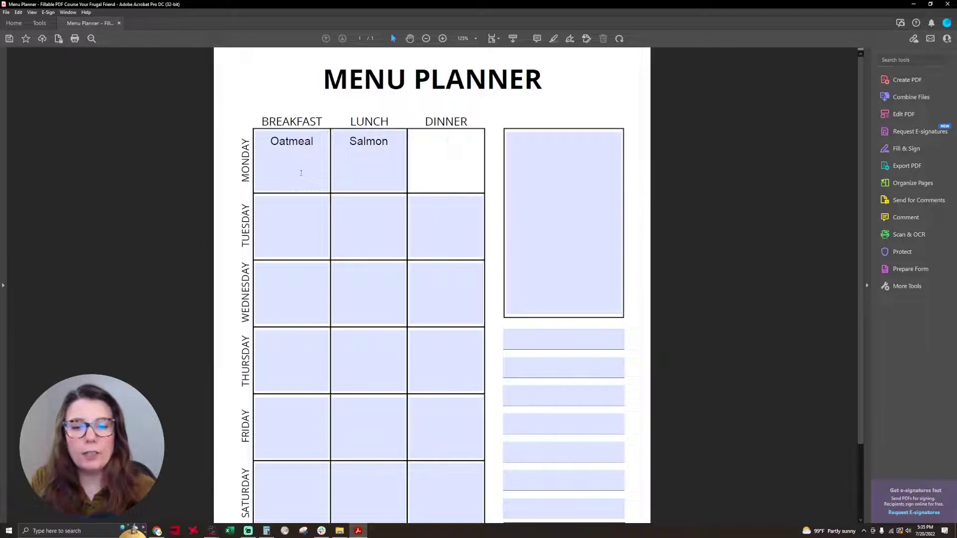
type("Steak and Veg")
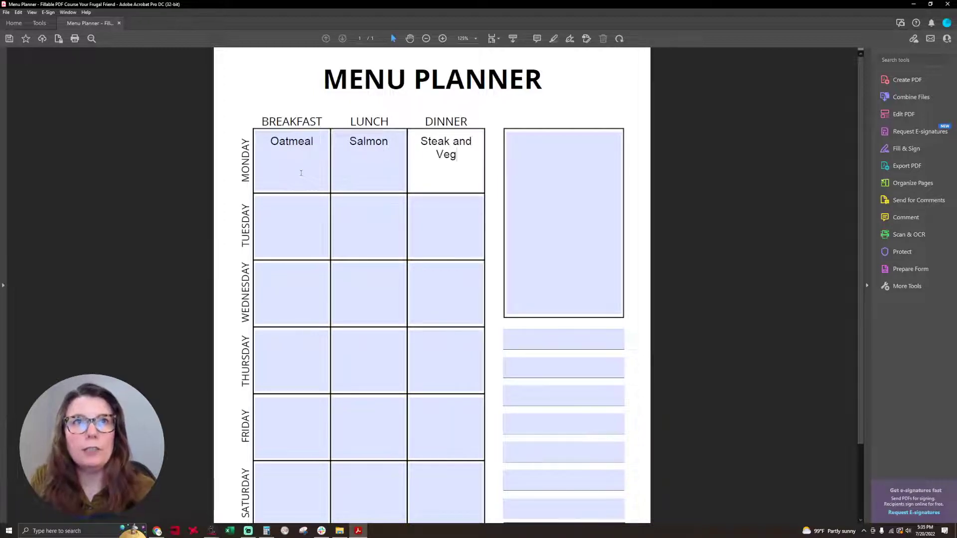
type("gies")
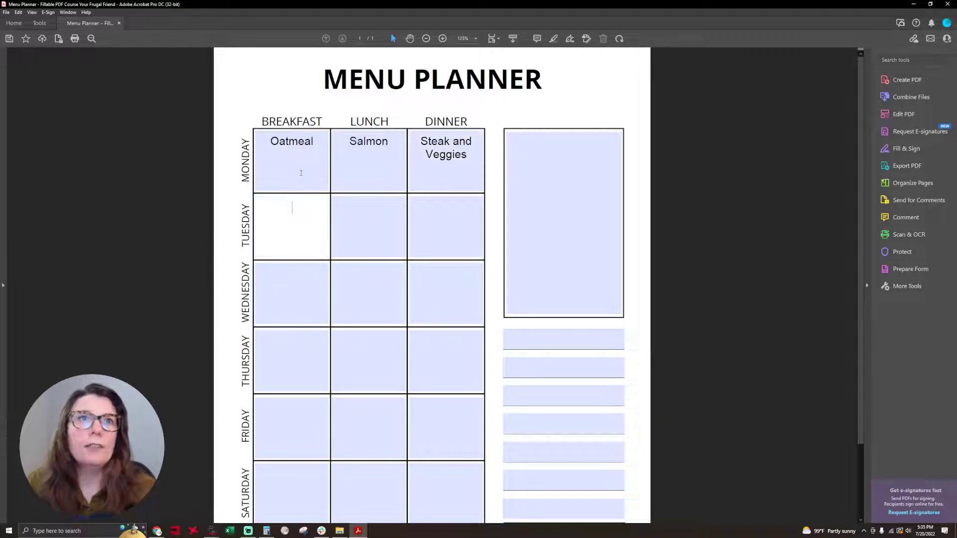
- Review the rest of the menu planner and set the zoom to 100%
left_click(445, 293)
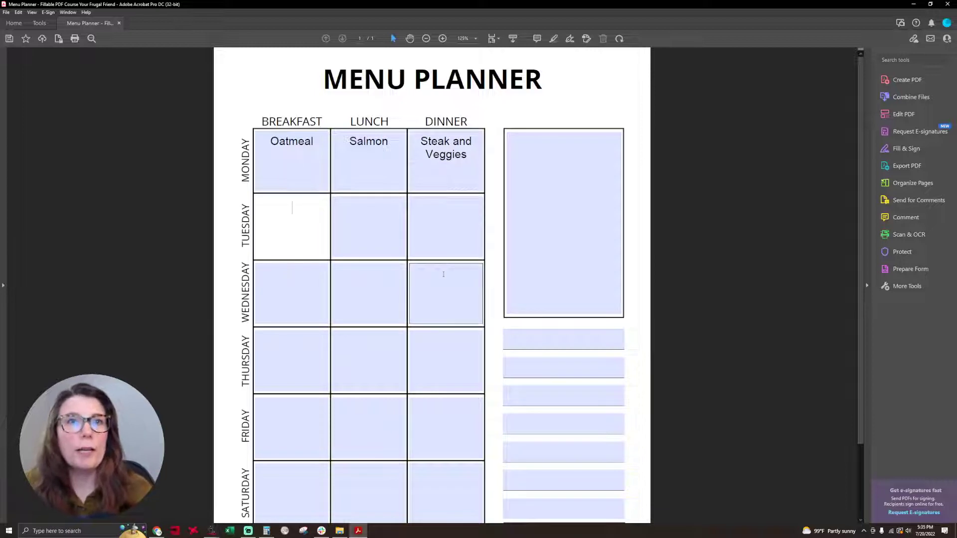
scroll("down", 3)
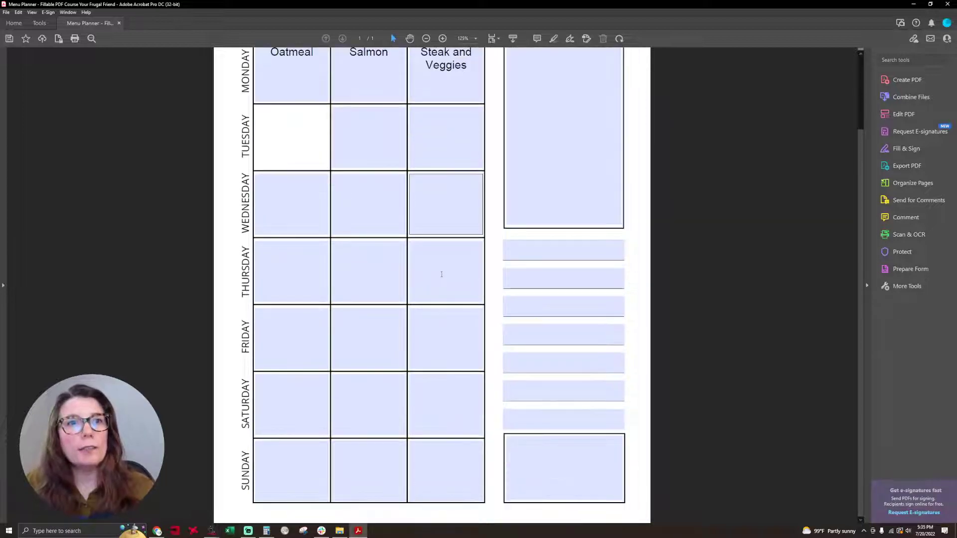
scroll("up", 3)
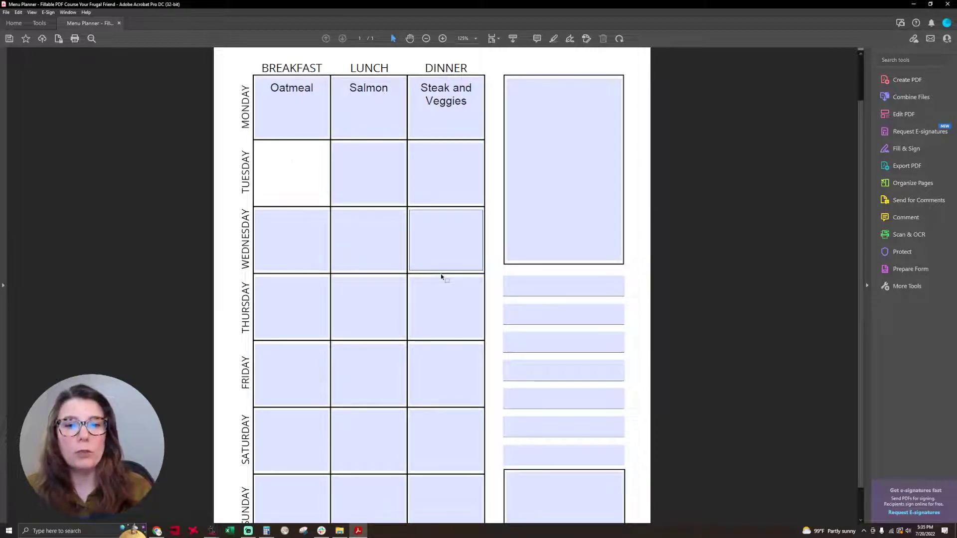
left_click(291, 307)
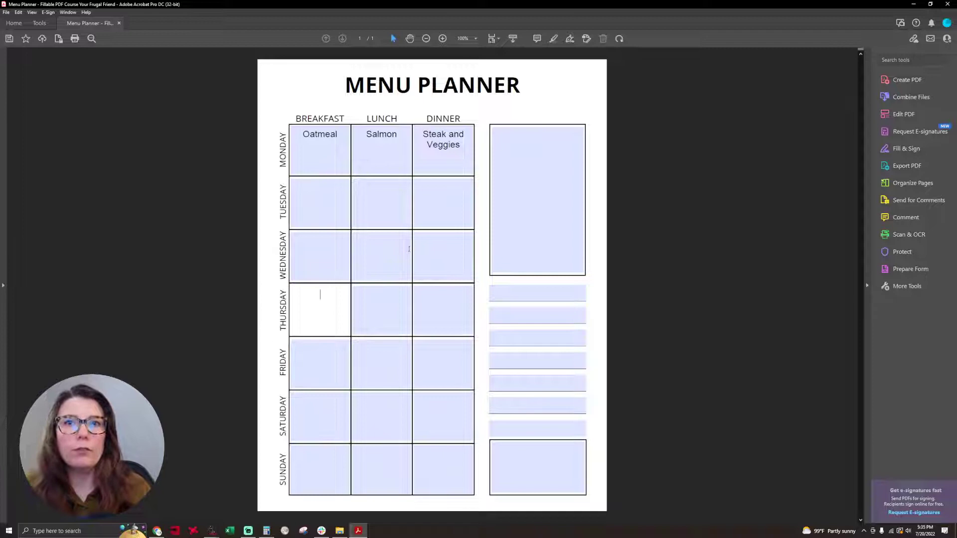
mouse_move(816, 136)
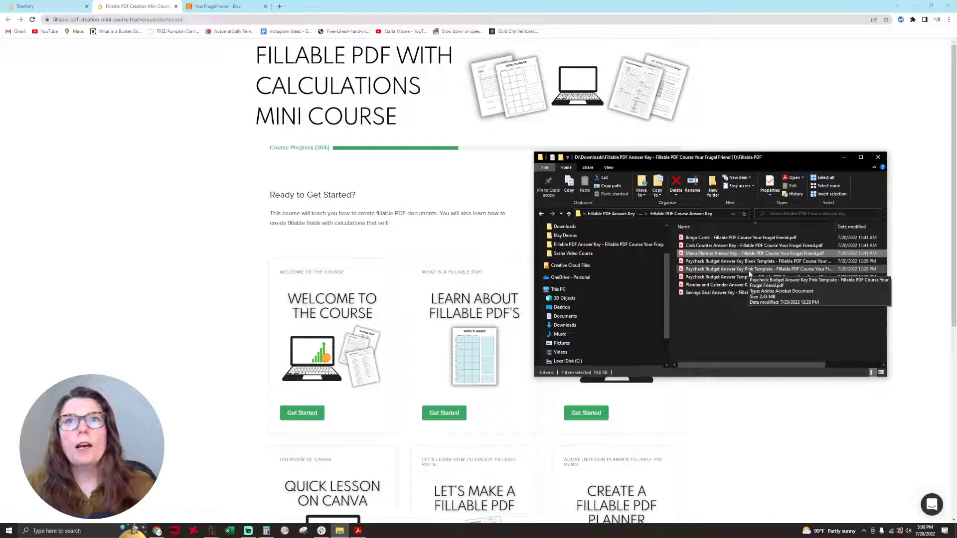
mouse_move(729, 284)
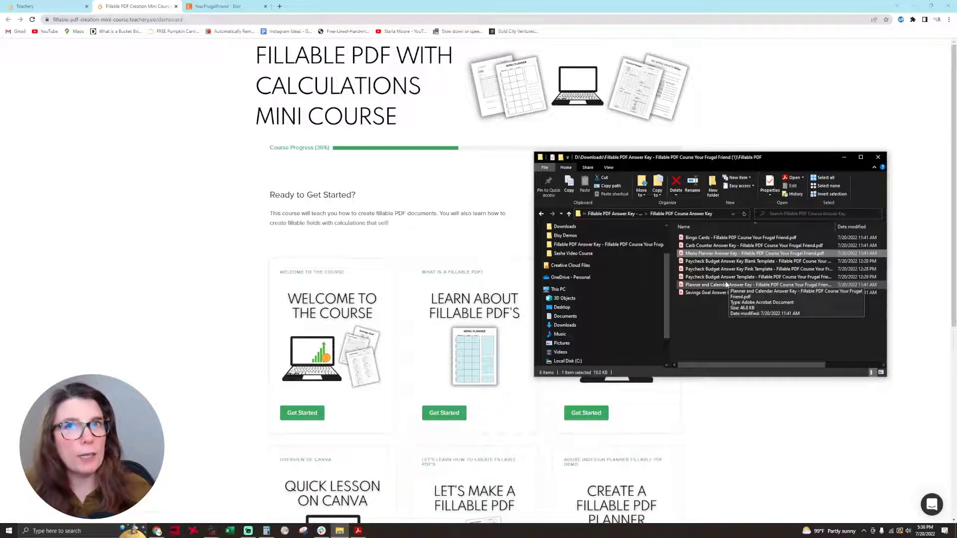
mouse_move(735, 268)
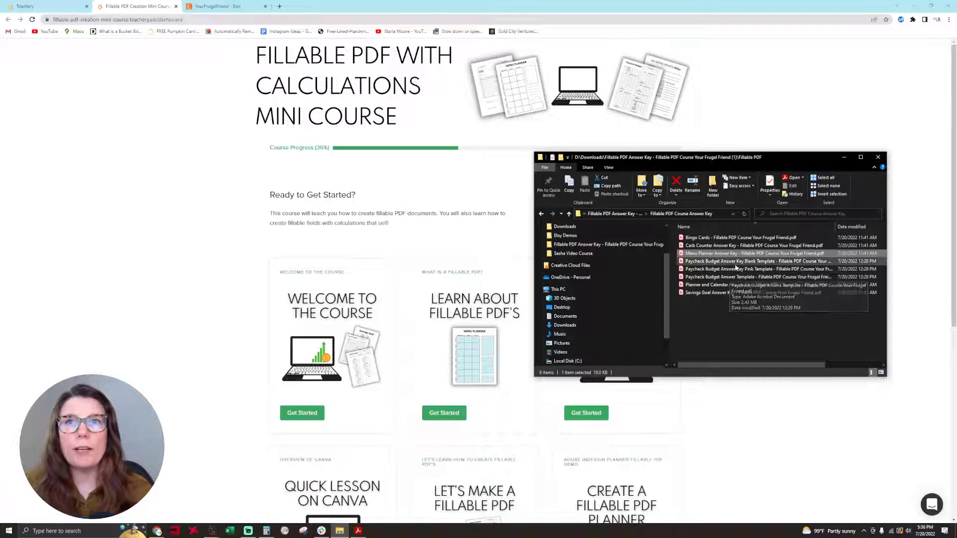
- Launch the Paycheck Budget Answer Key Pink Template in a new Acrobat tab
double_click(757, 269)
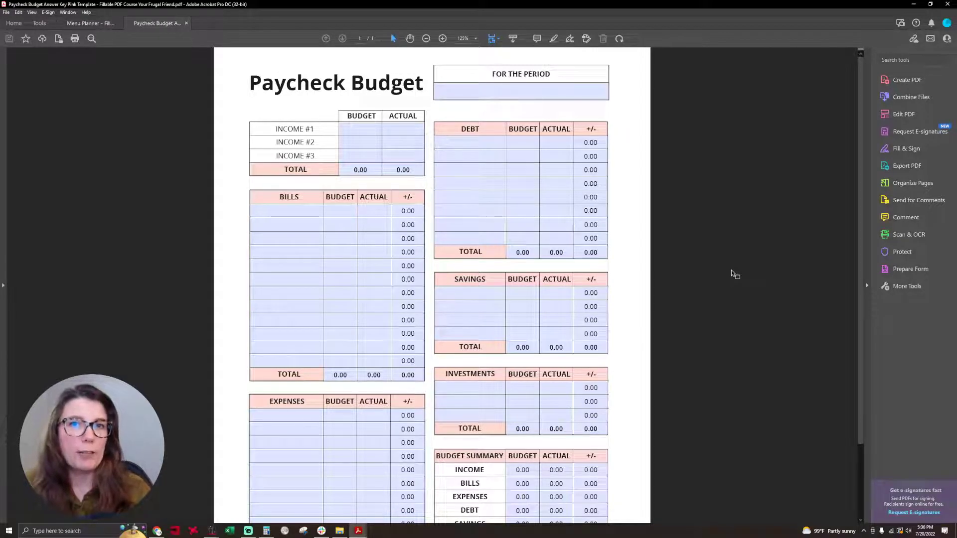
- Enter Income #1 as 1,000.00 budget and 1,500.00 actual so the totals update
left_click(360, 142)
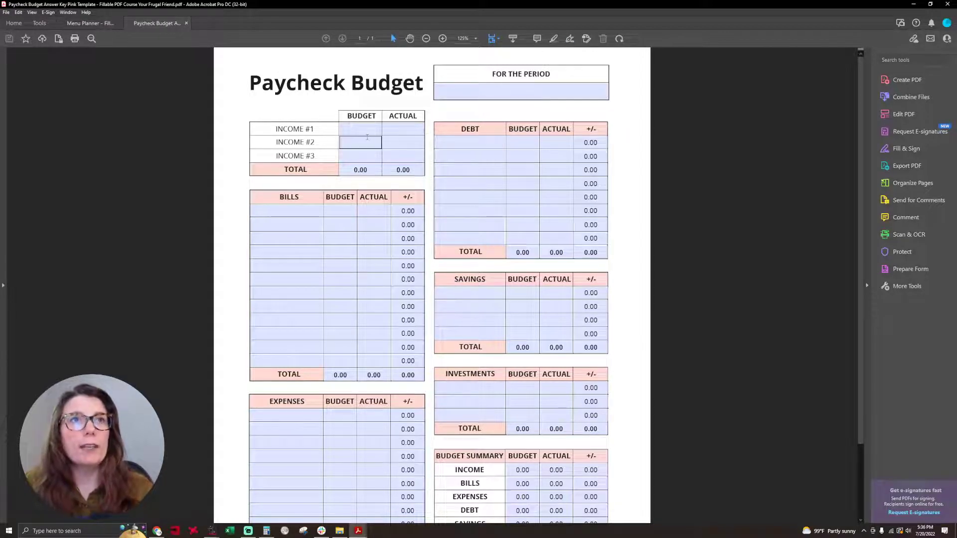
left_click(360, 129)
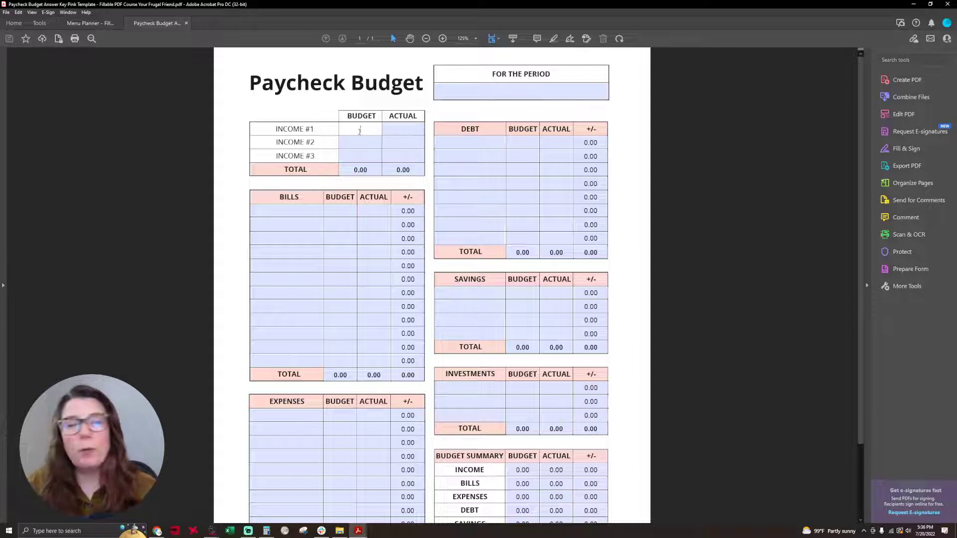
type("10")
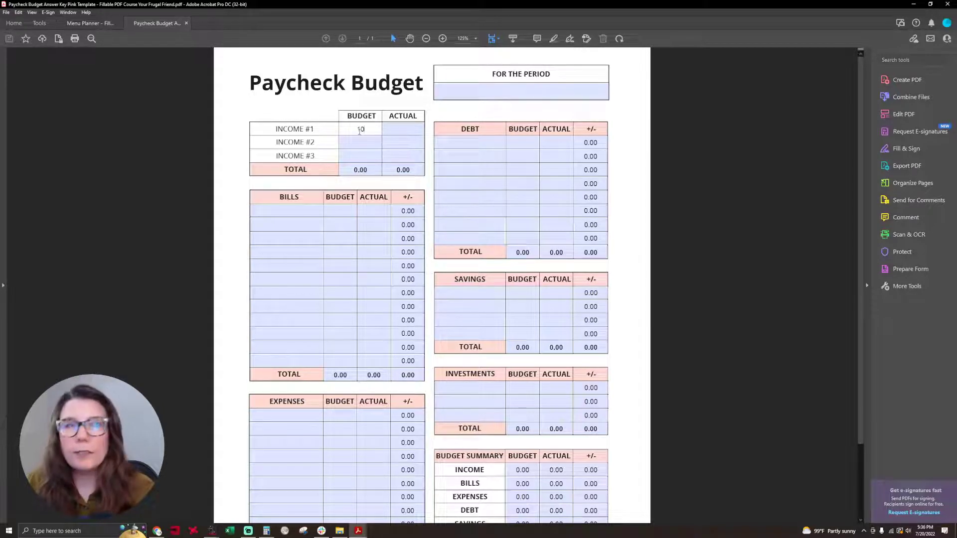
type("1000")
left_click(403, 128)
type("1,500")
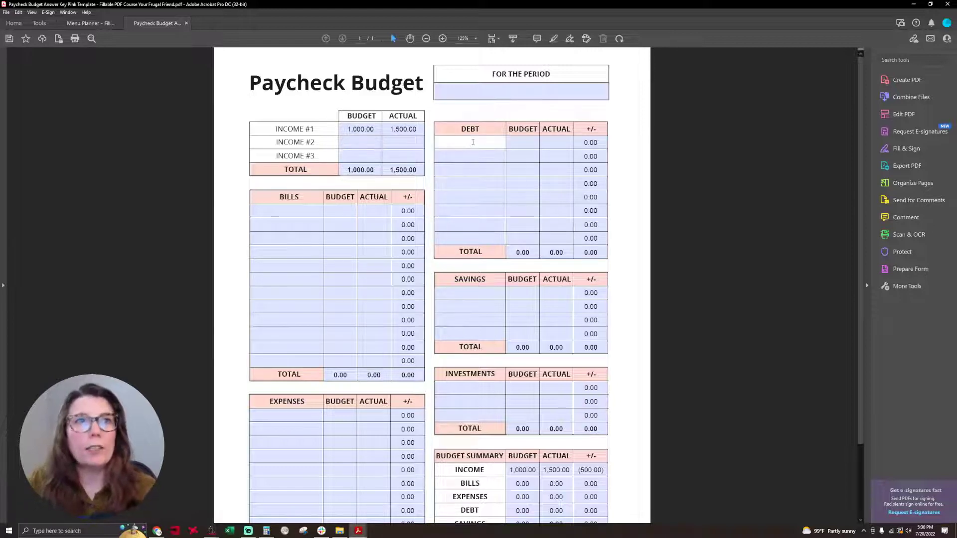
- Add bills Cell Phone 150/125 and Grocery 200/250, totaling 350.00 budget and 375.00 actual
left_click(287, 211)
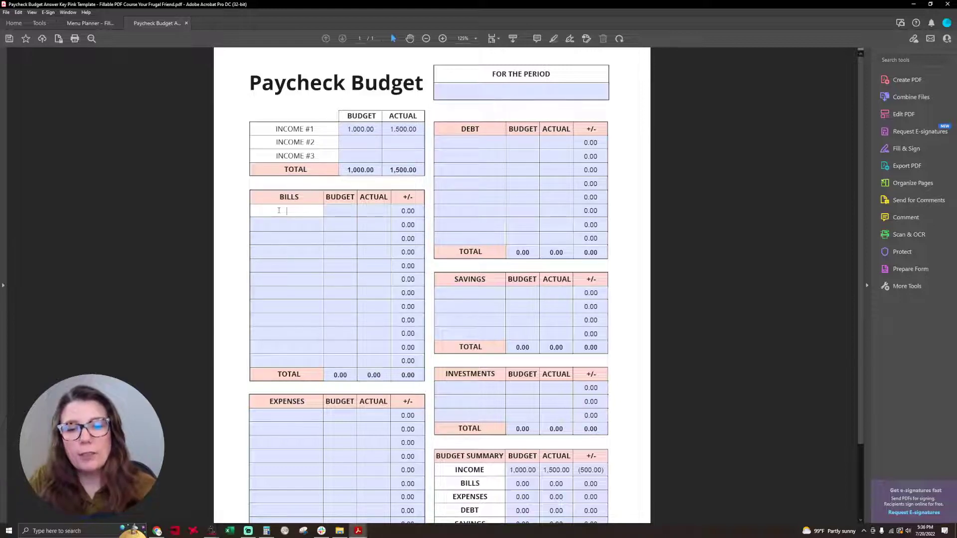
type("Cell Phone")
left_click(340, 210)
type("150")
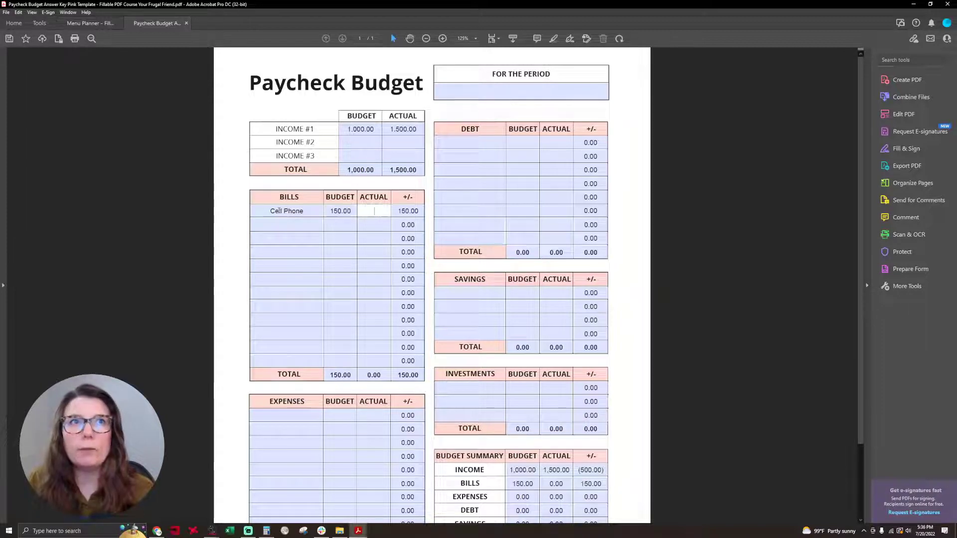
type("125.00")
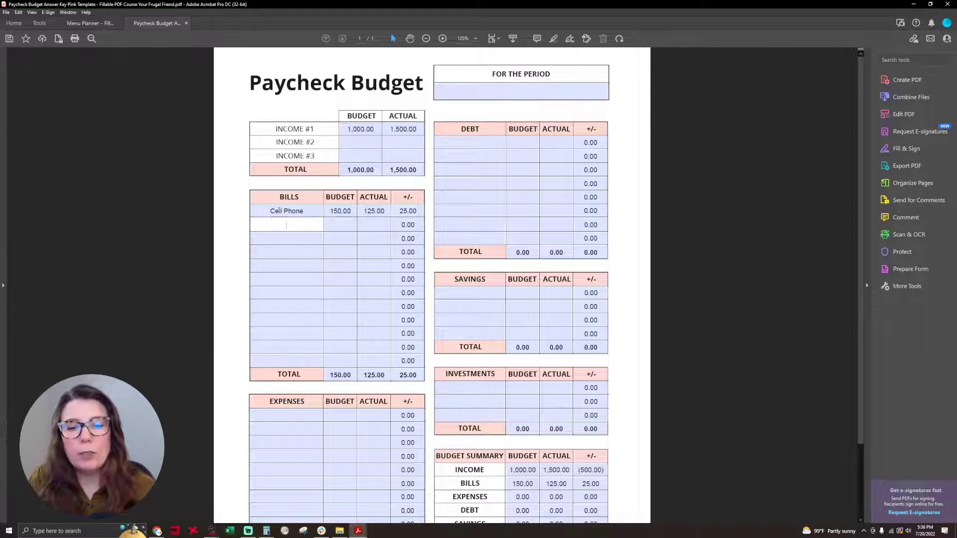
type("Grocery")
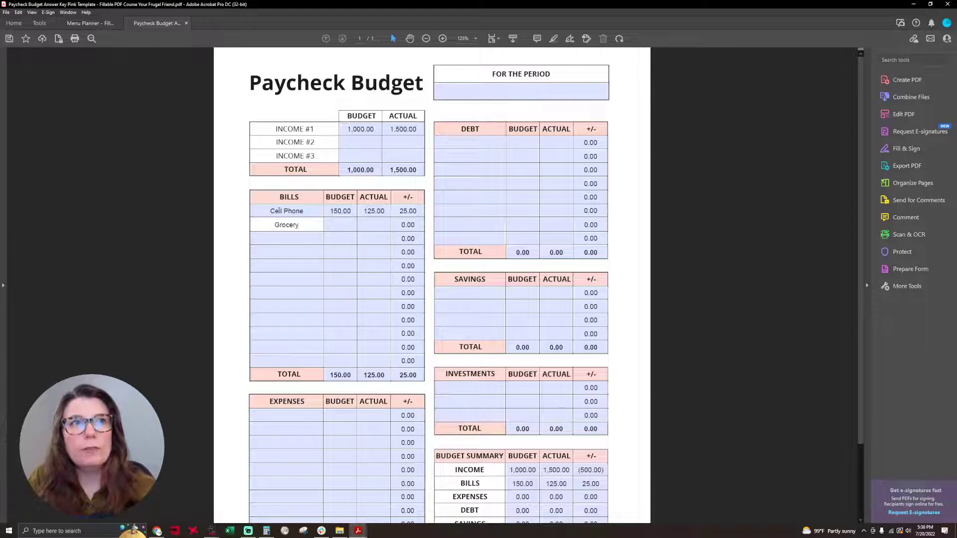
type("200")
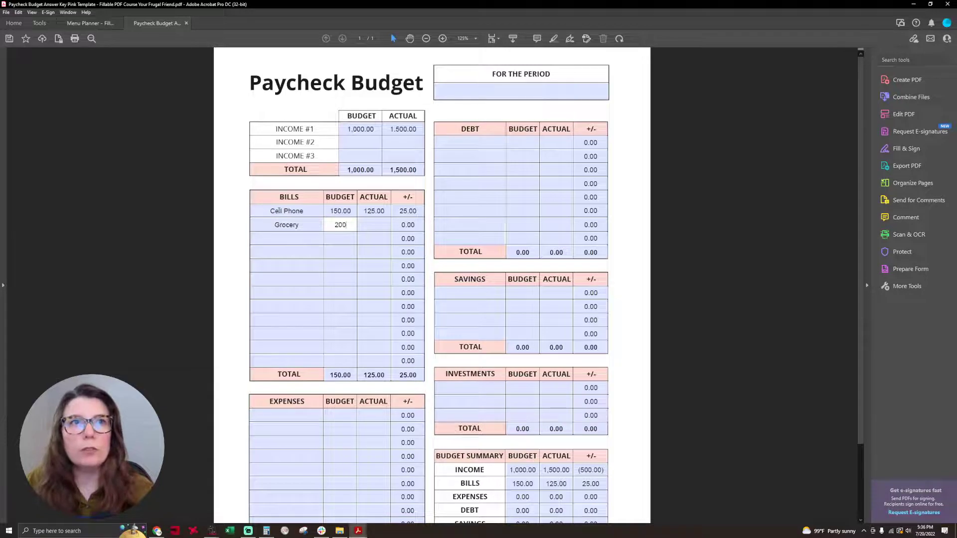
key("Tab")
type("250")
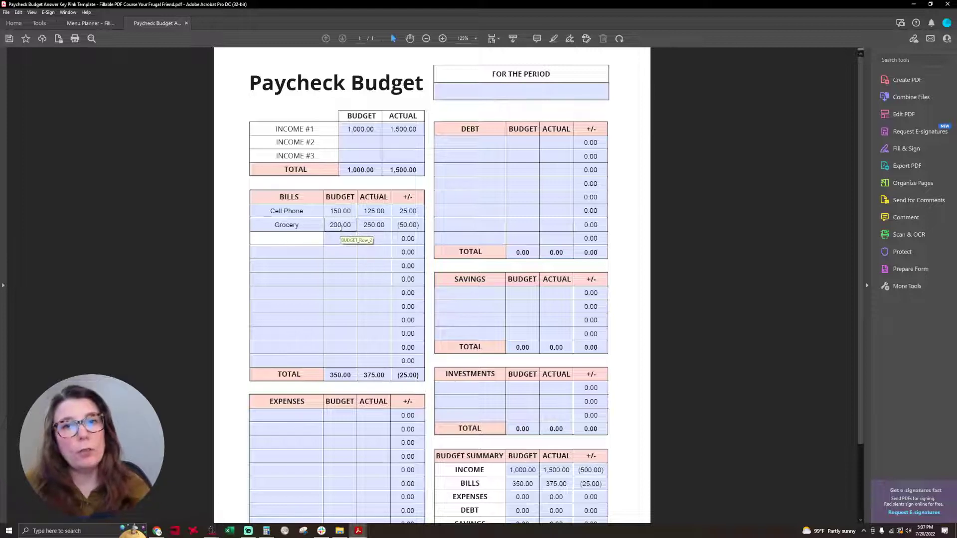
left_click(287, 238)
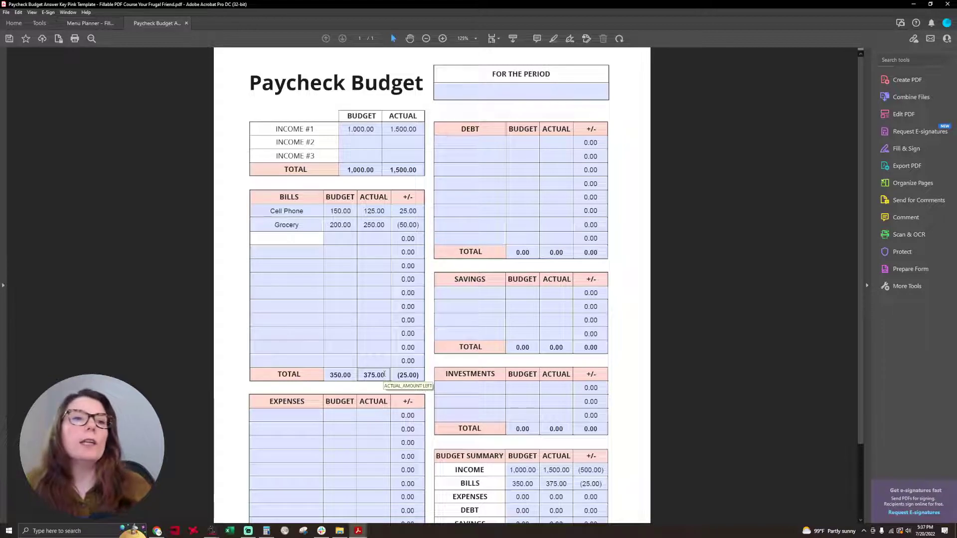
left_click(287, 238)
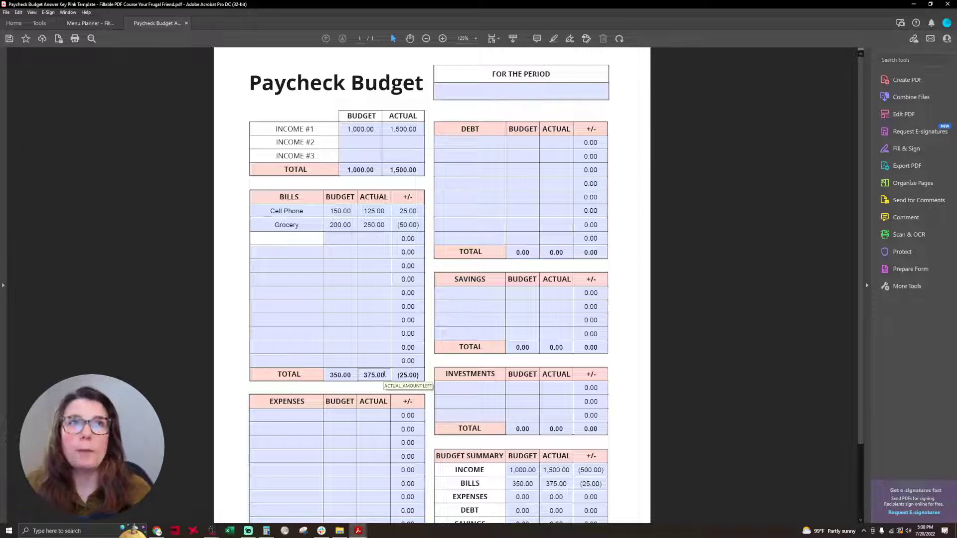
mouse_move(866, 6)
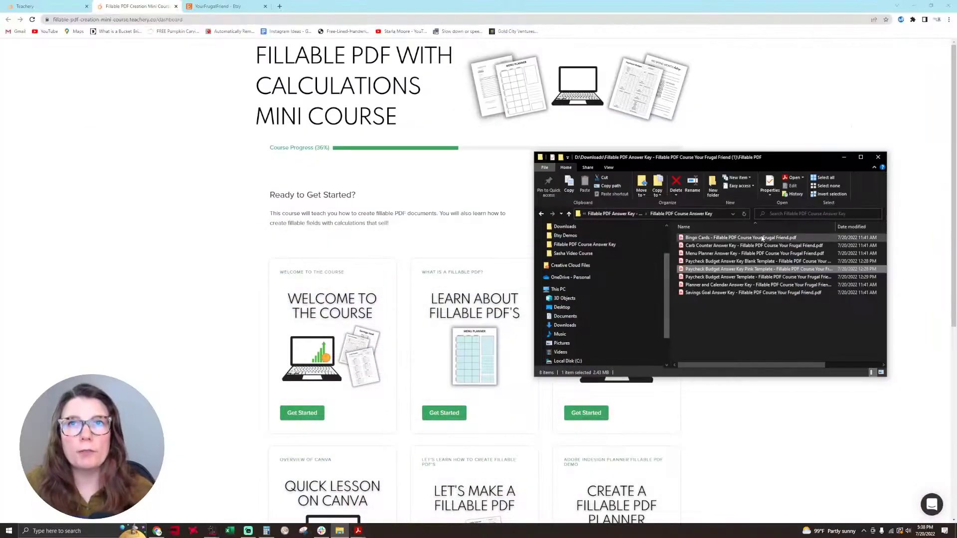
mouse_move(739, 238)
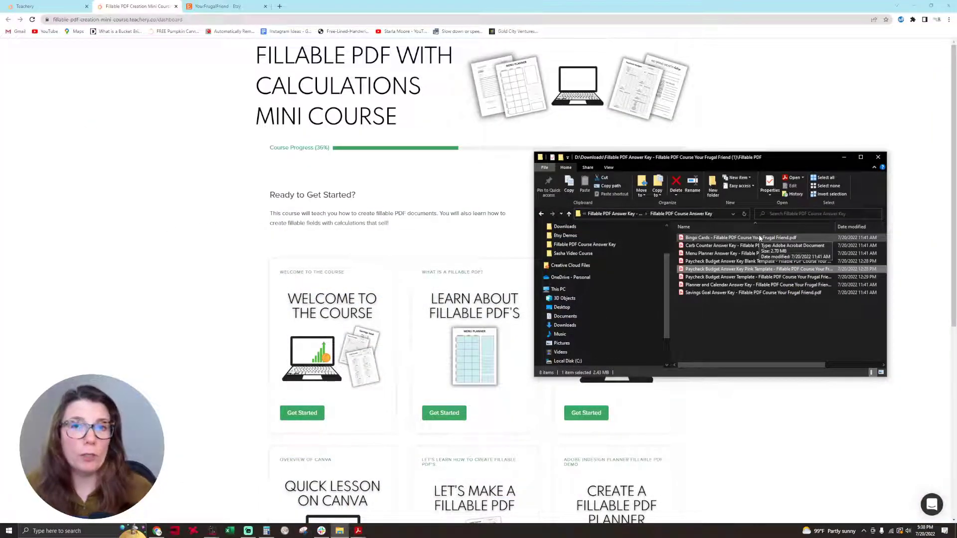
- Launch the Bingo Cards fillable PDF in Acrobat
double_click(741, 238)
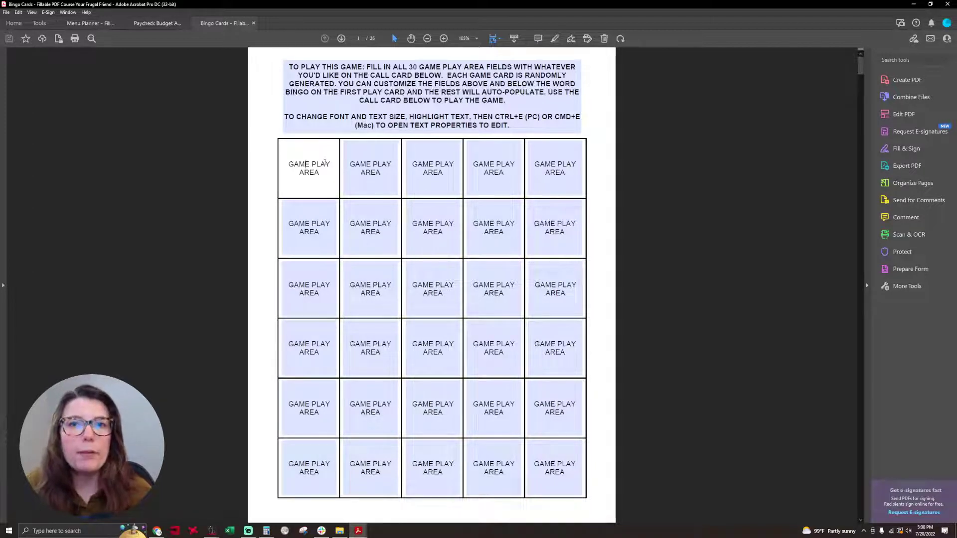
- Fill the first three Game Play Area fields with PURPLE, KEY LIME and WAFFLES so the first card updates
left_click(432, 348)
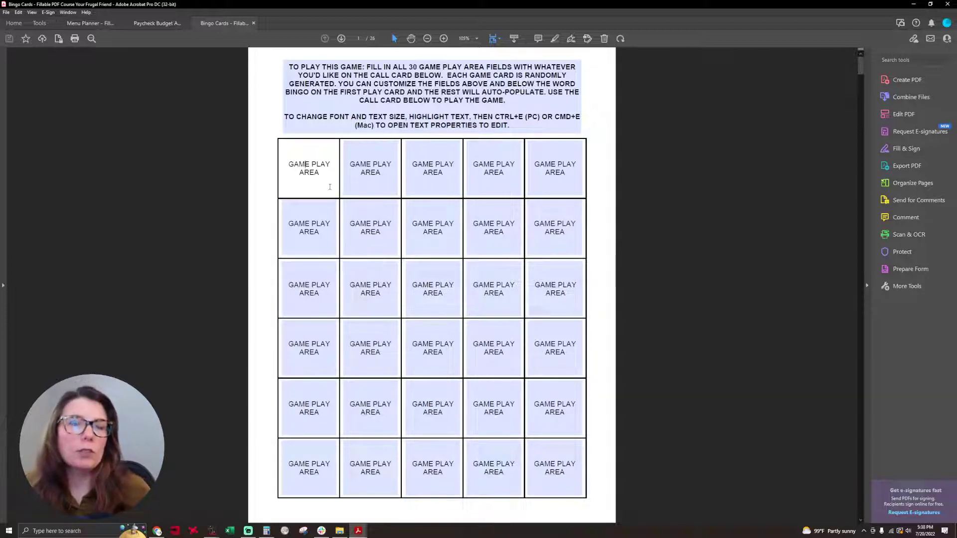
double_click(308, 168)
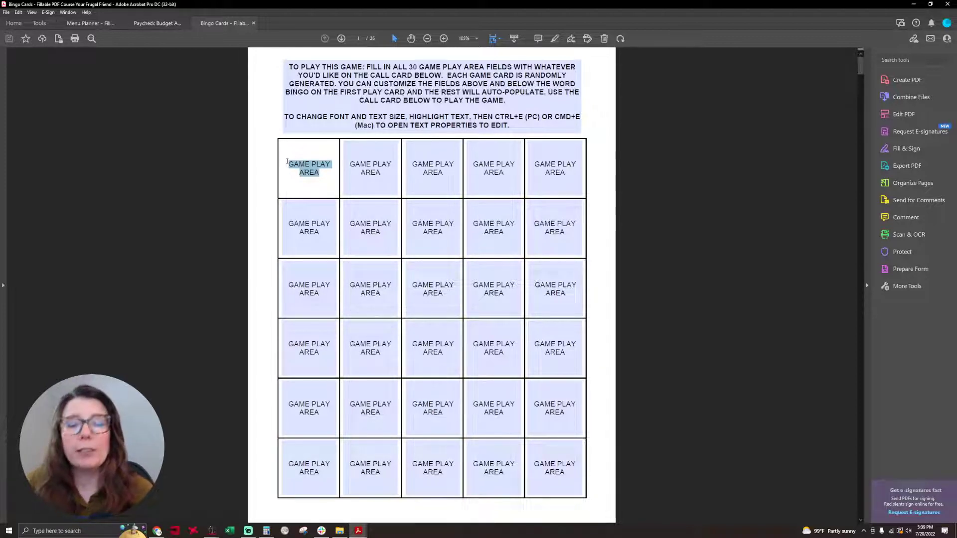
type("PURPLE")
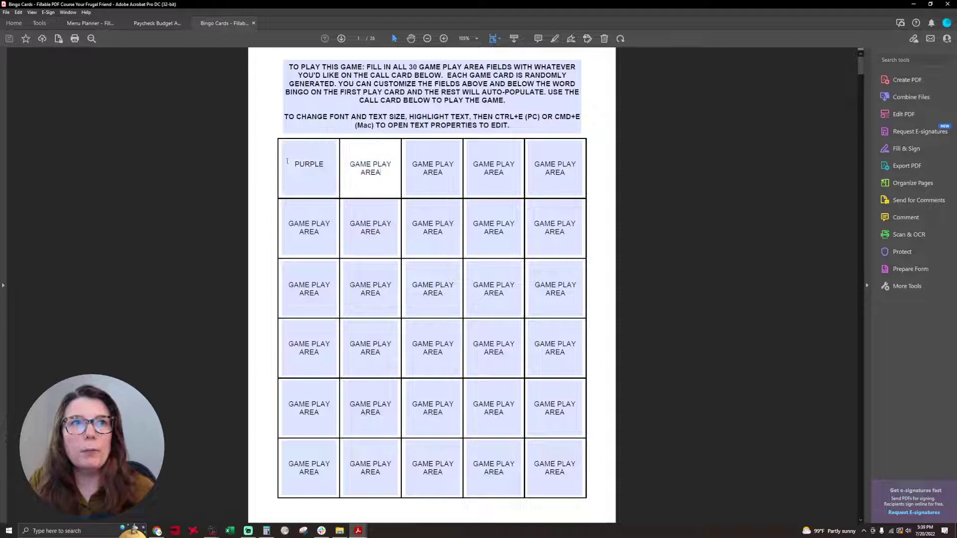
double_click(370, 167)
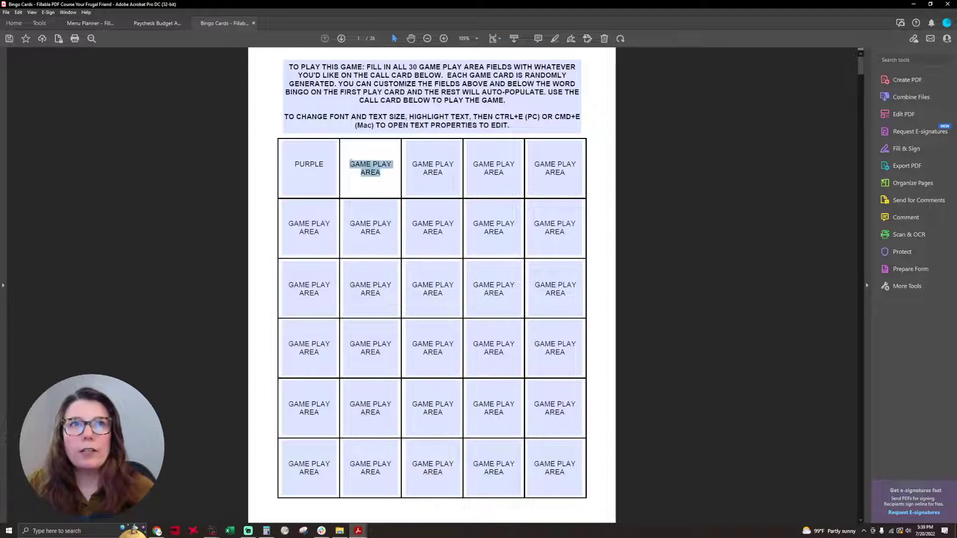
type("KEY LIME")
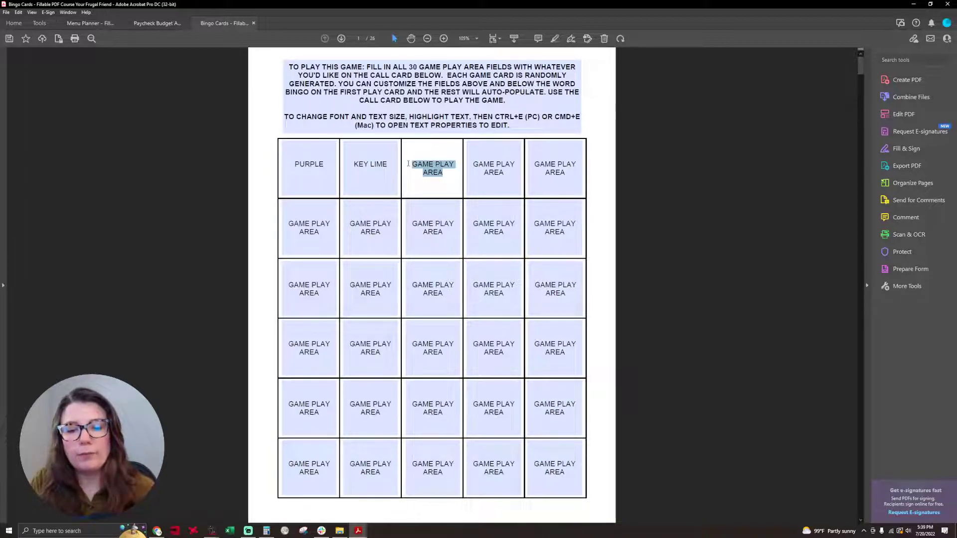
type("WAFFLES")
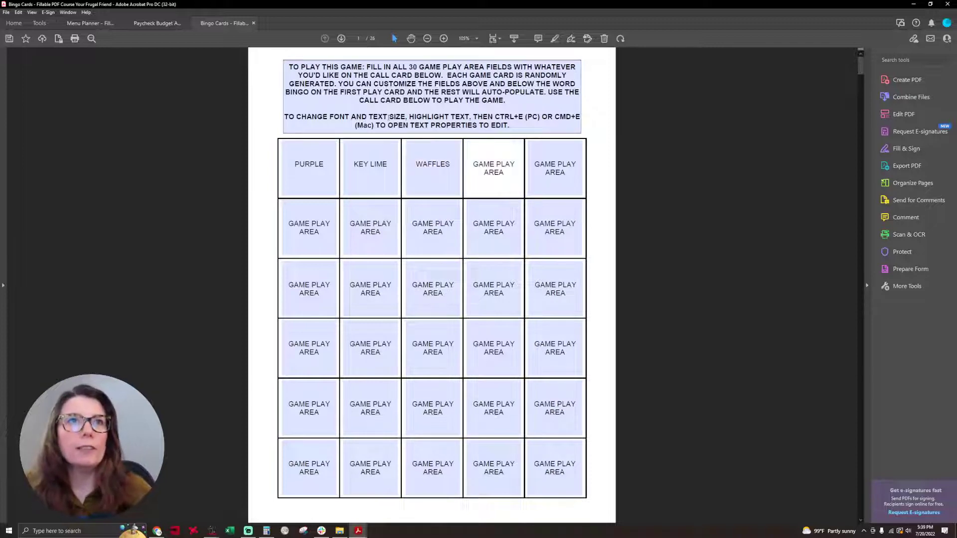
scroll("down", 3)
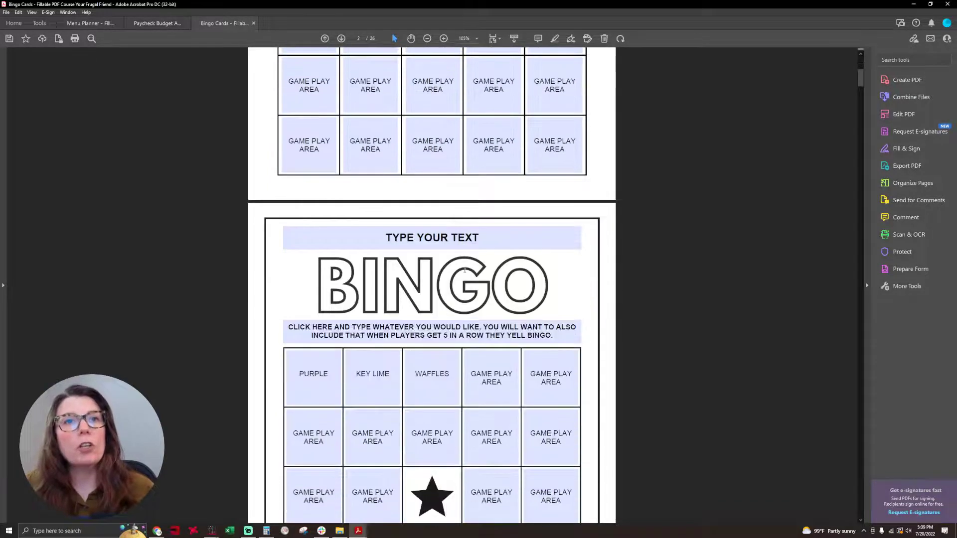
scroll("down", 3)
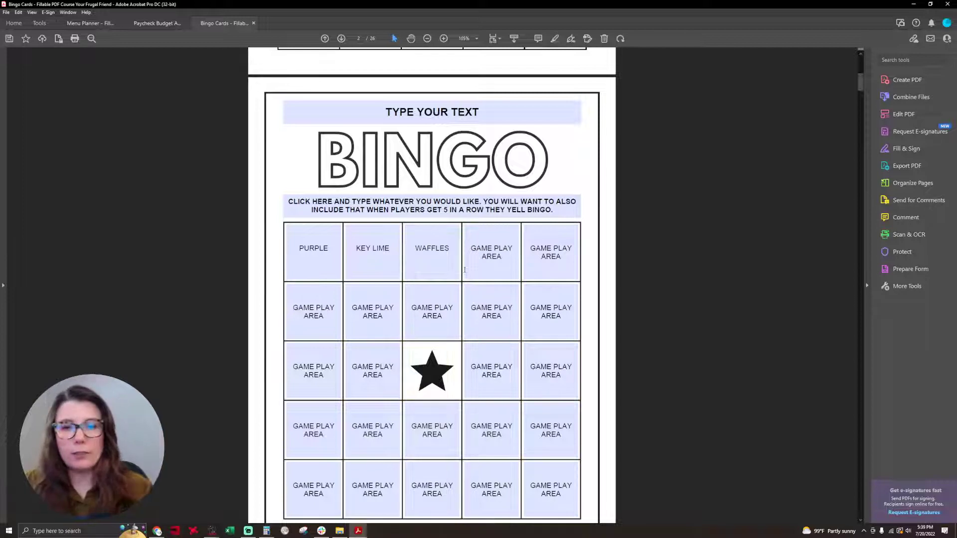
left_click(313, 251)
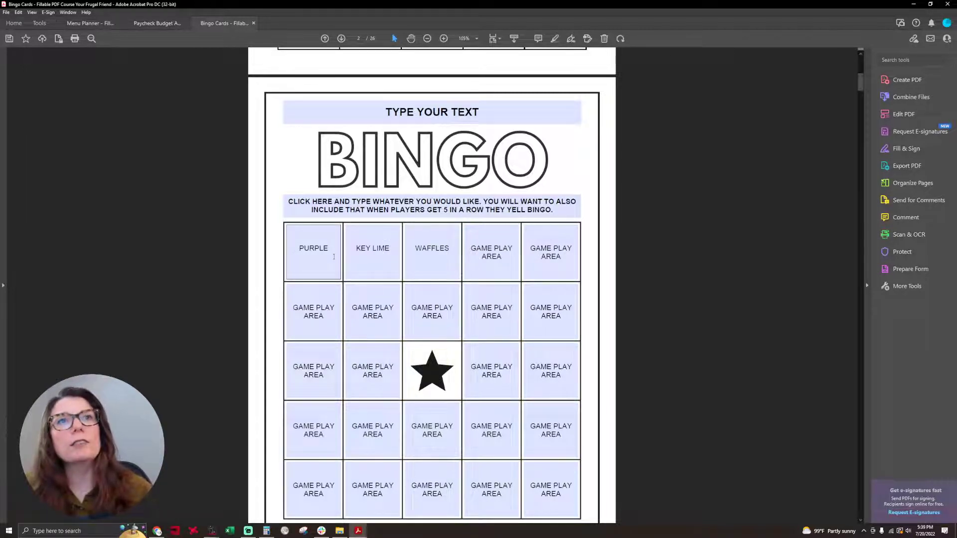
scroll("down", 3)
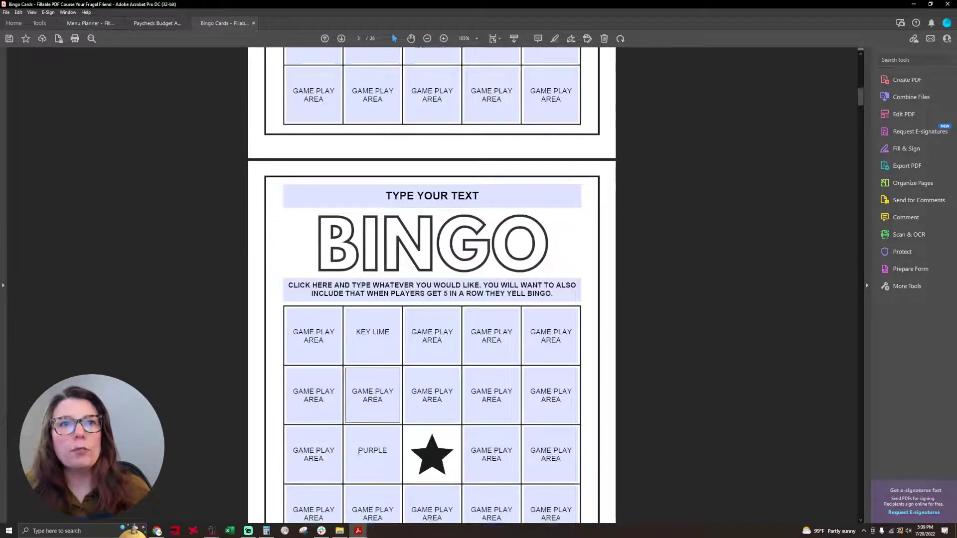
scroll("down", 3)
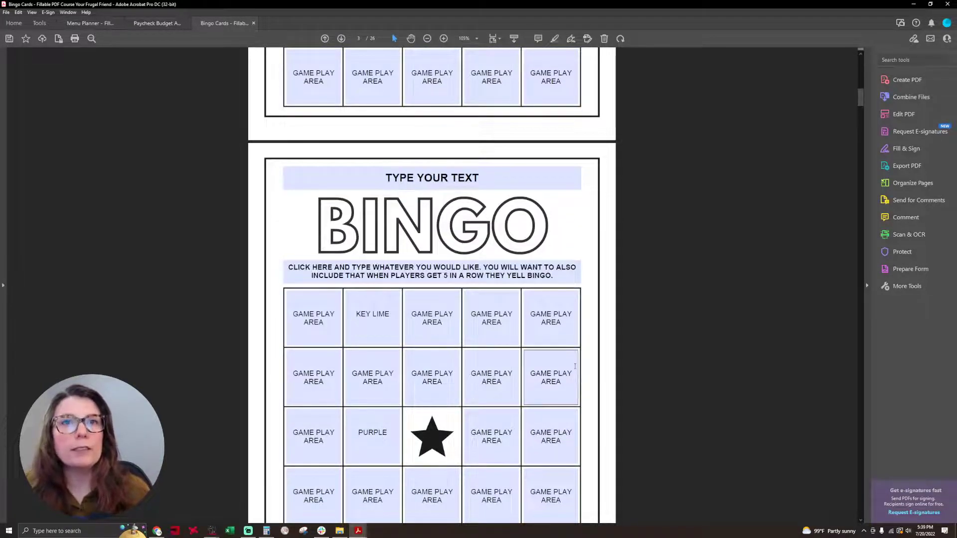